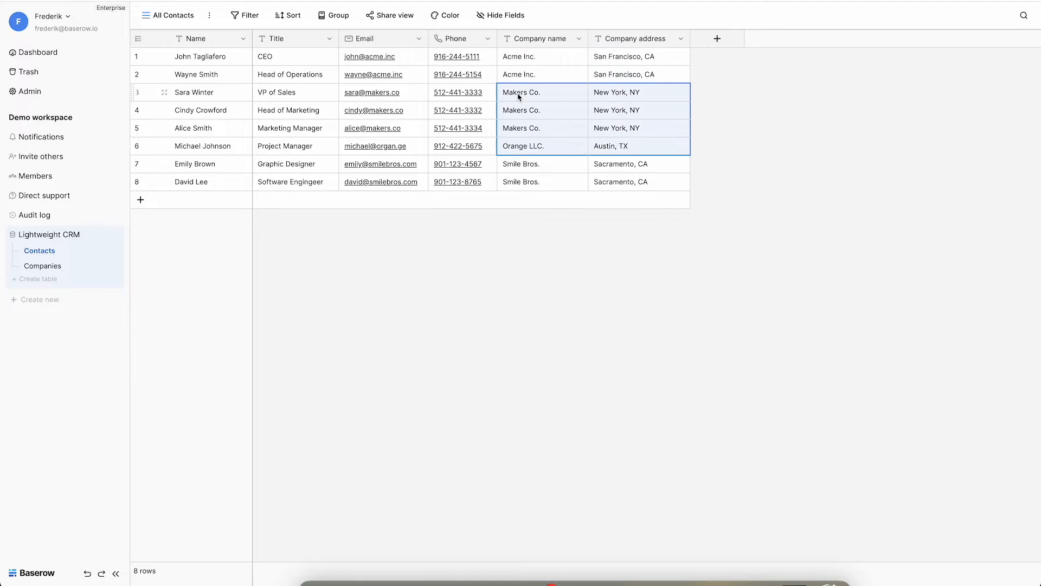
# - Enter 'Boston MA' as Sara Winter's company address and 'Bosten?' as Cindy Crowford's
pyautogui.click(637, 92)
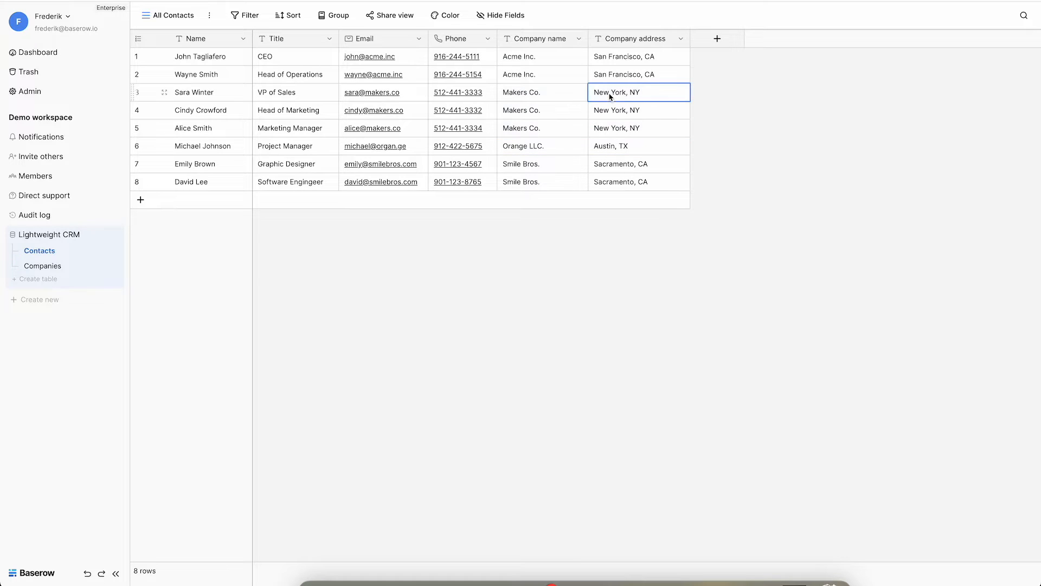
pyautogui.write('Boston')
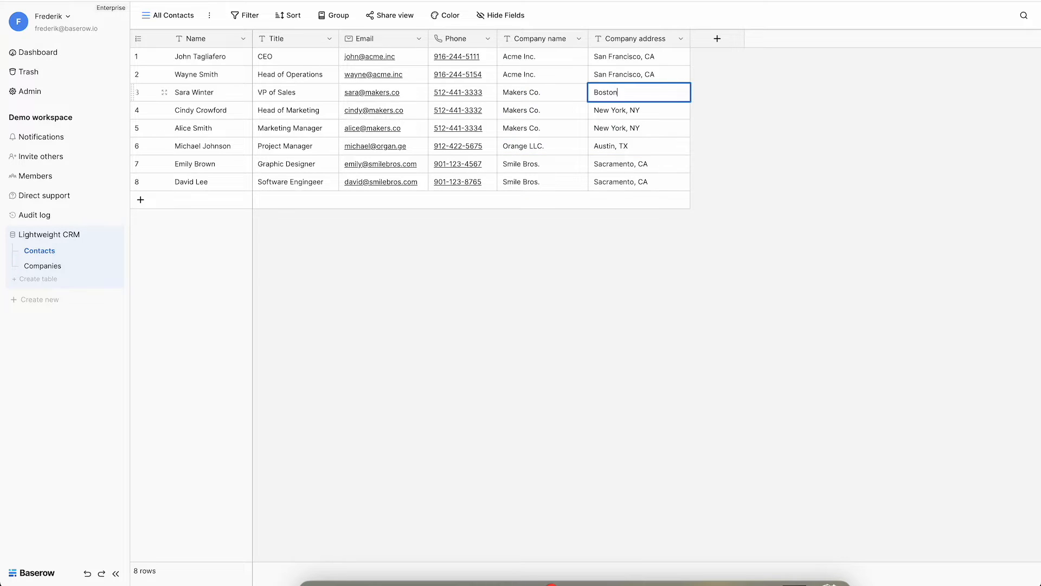
pyautogui.press('Enter')
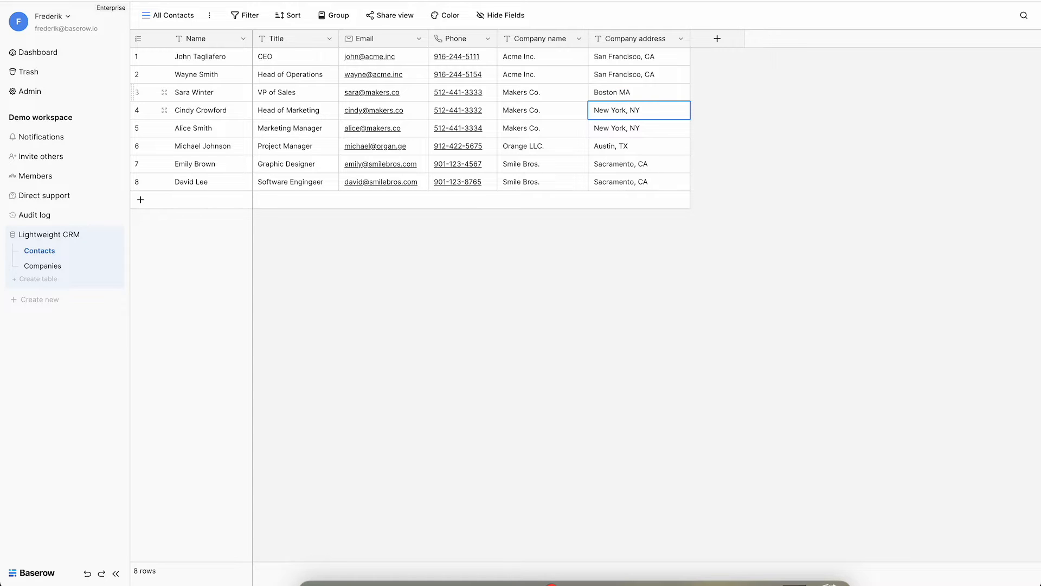
pyautogui.write('Bo')
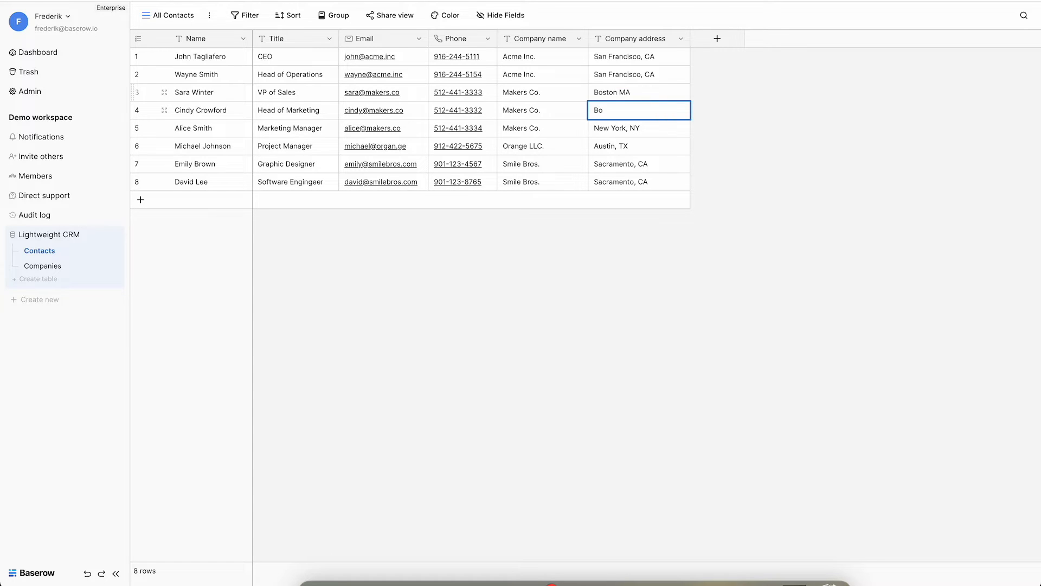
pyautogui.write('sten?')
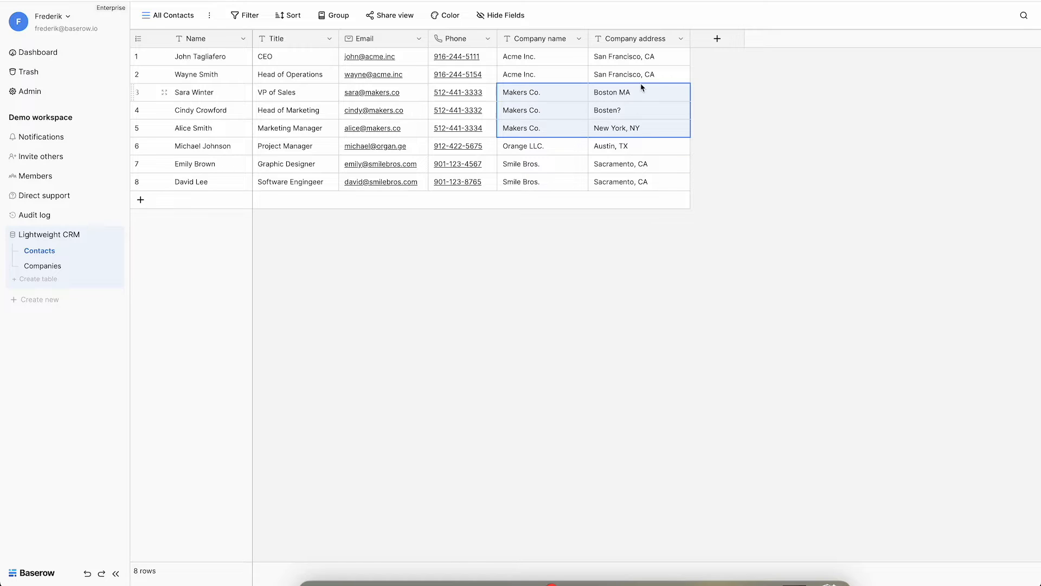
pyautogui.click(638, 74)
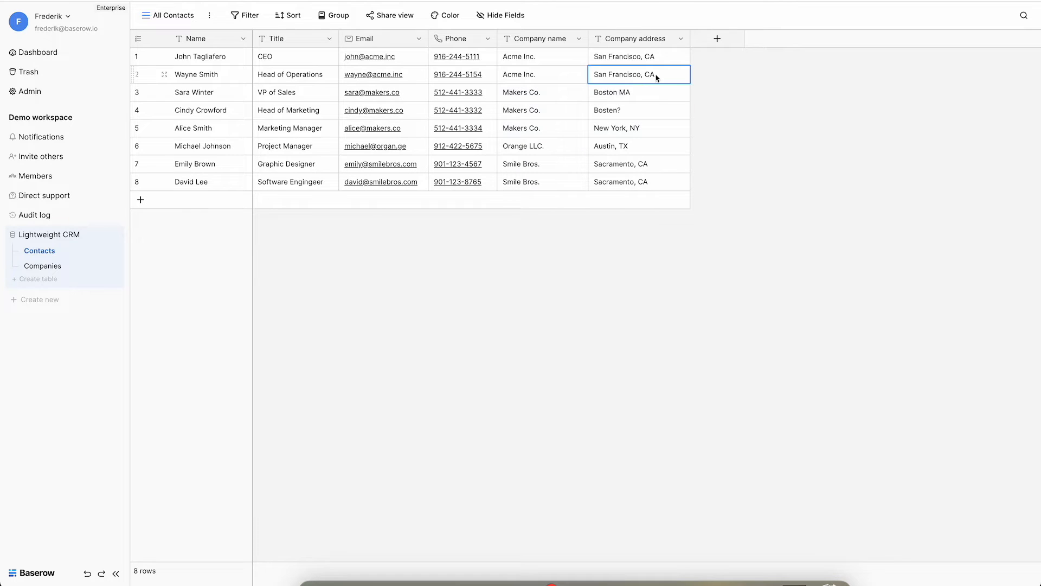
pyautogui.moveTo(716, 41)
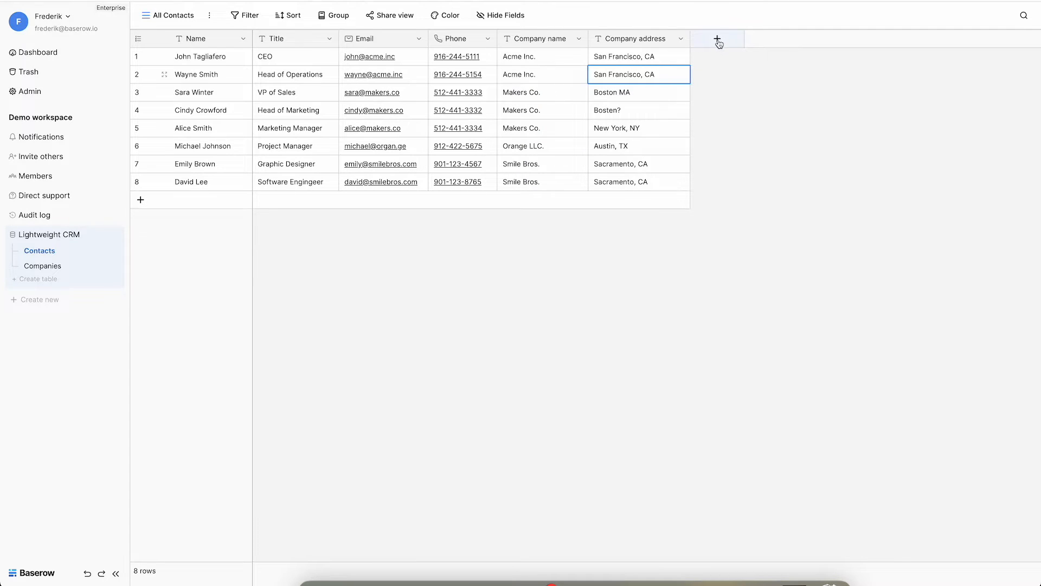
# - Add a 'Company' link-to-table field pointing at Companies, keeping the related field option
pyautogui.click(717, 38)
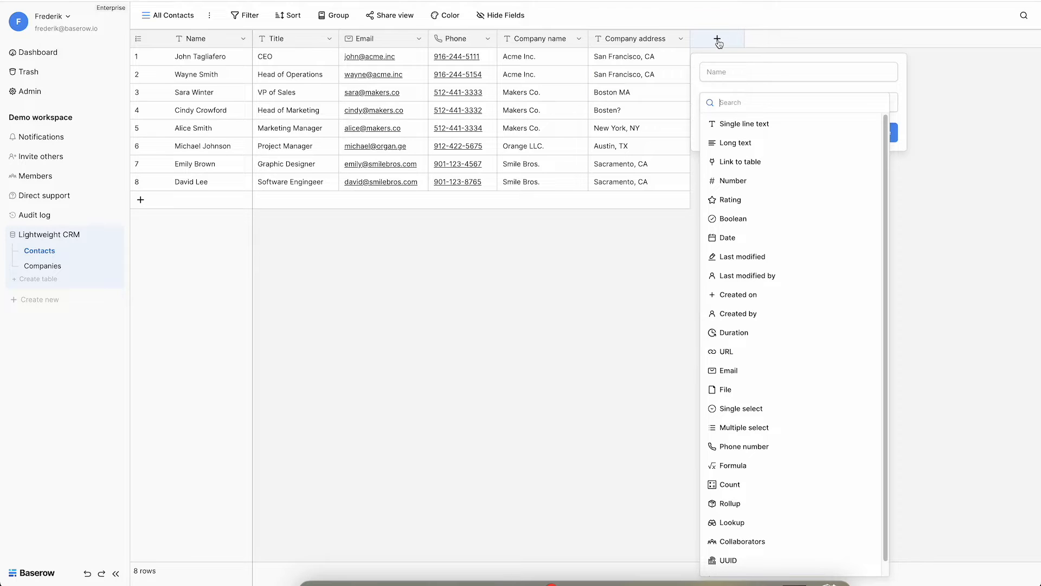
pyautogui.moveTo(739, 162)
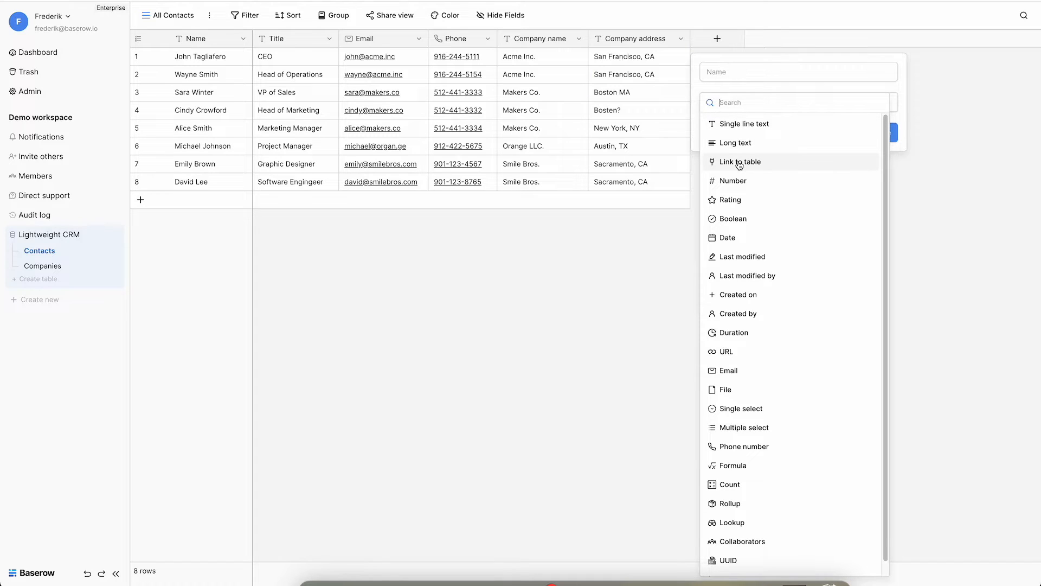
pyautogui.click(739, 162)
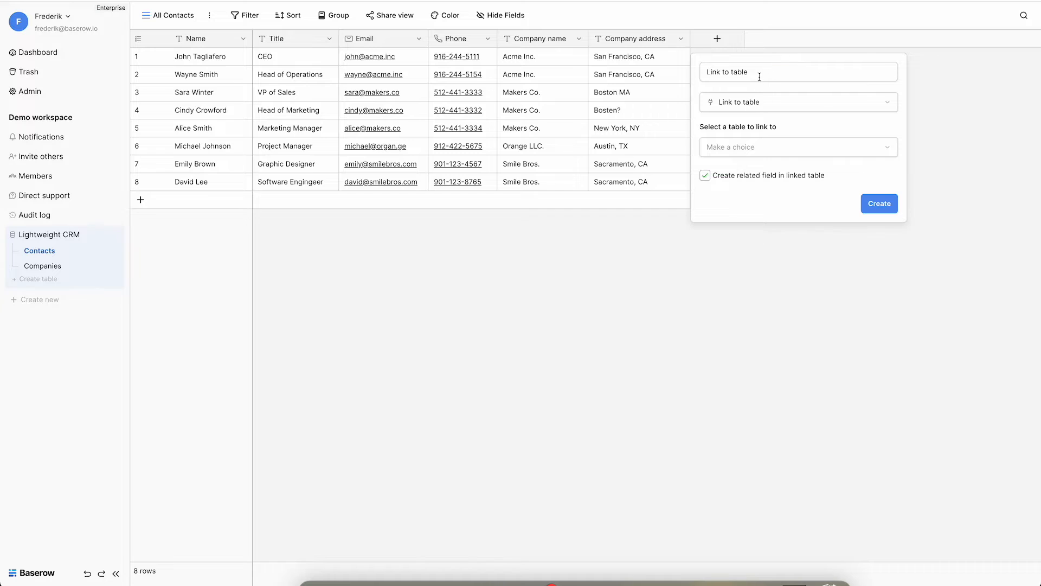
pyautogui.write('Compa')
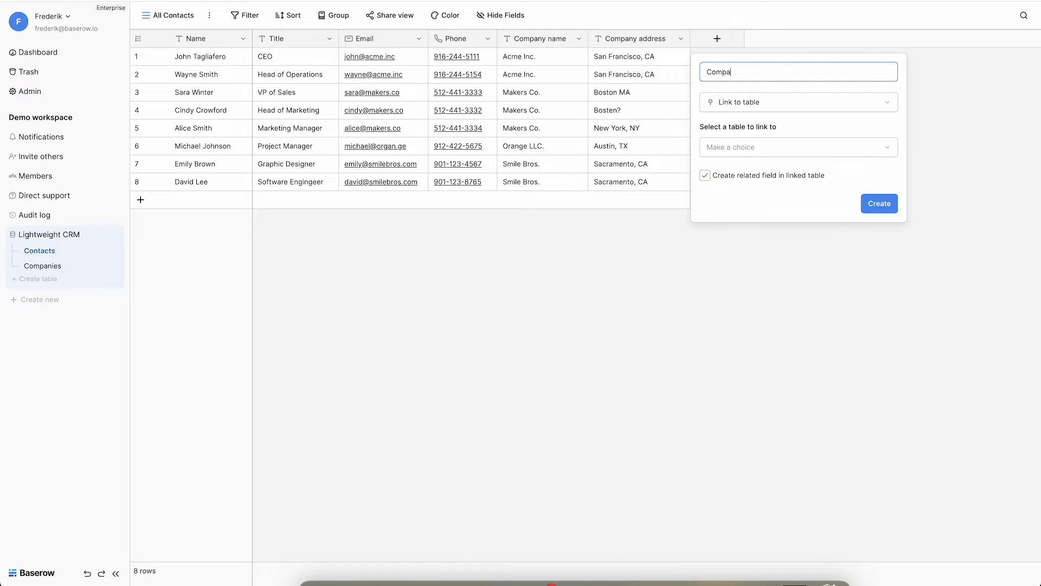
pyautogui.write('ny')
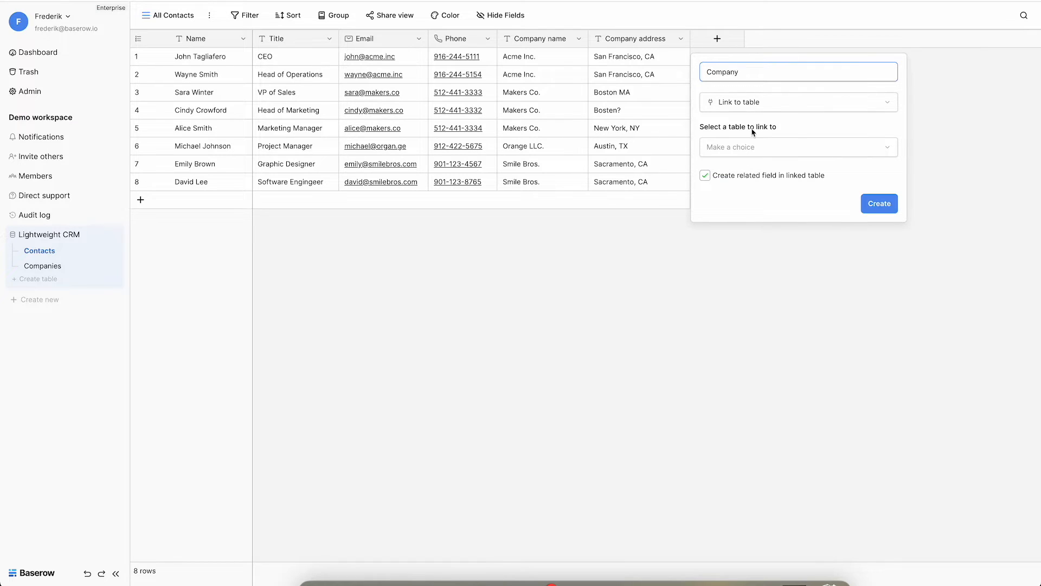
pyautogui.click(797, 147)
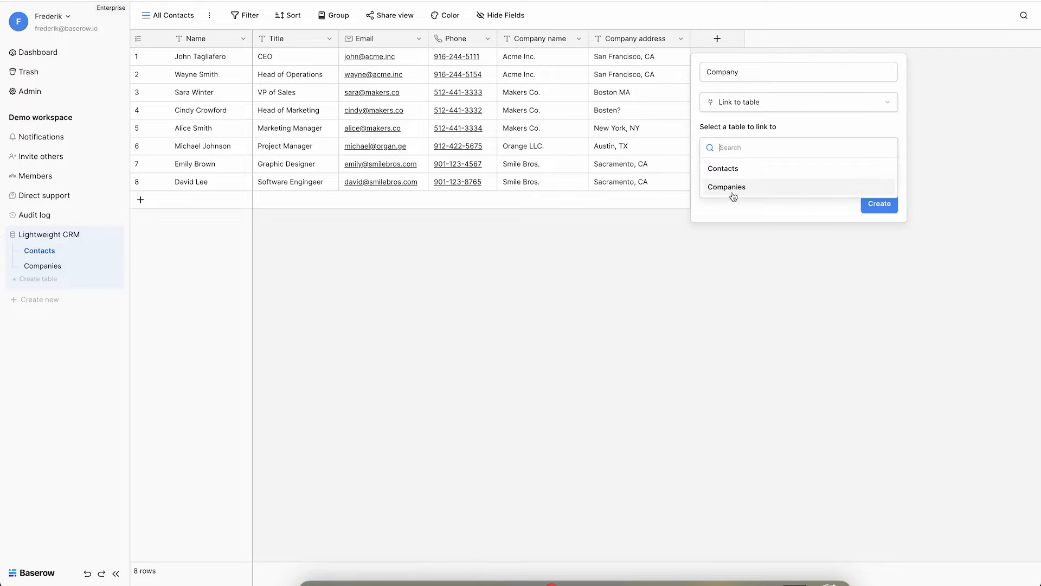
pyautogui.click(727, 187)
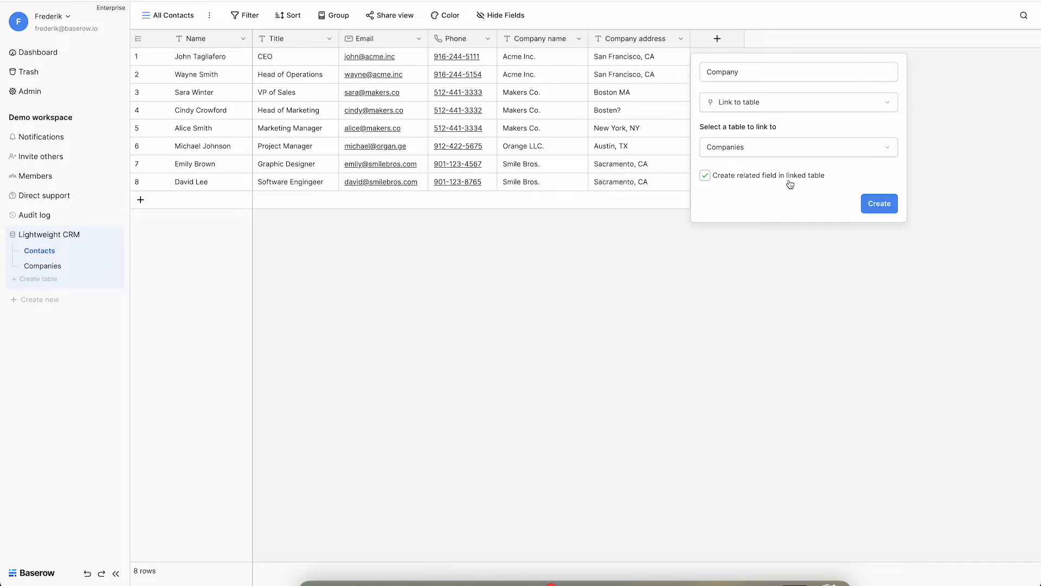
pyautogui.moveTo(763, 186)
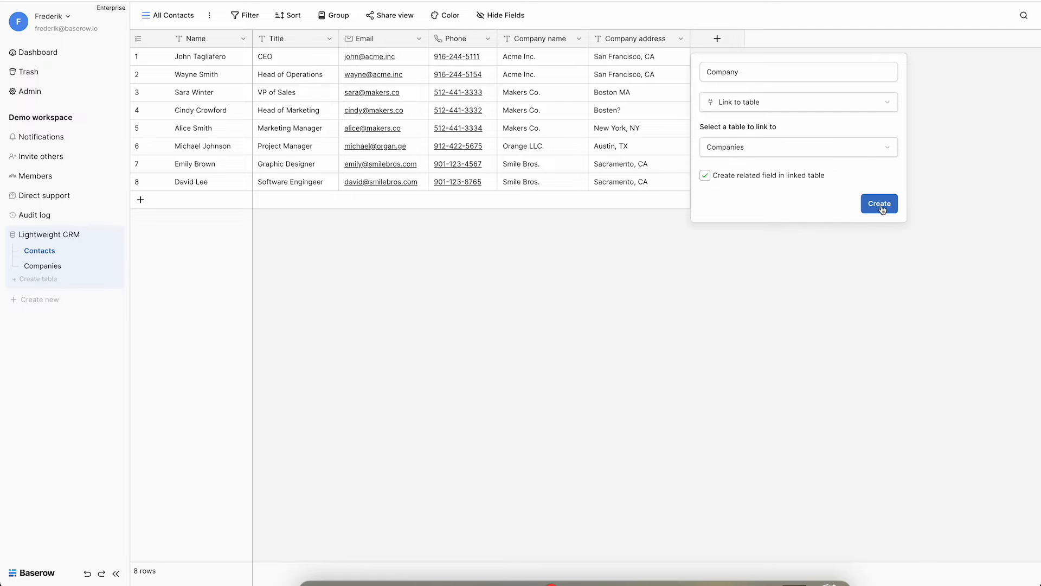
pyautogui.click(879, 203)
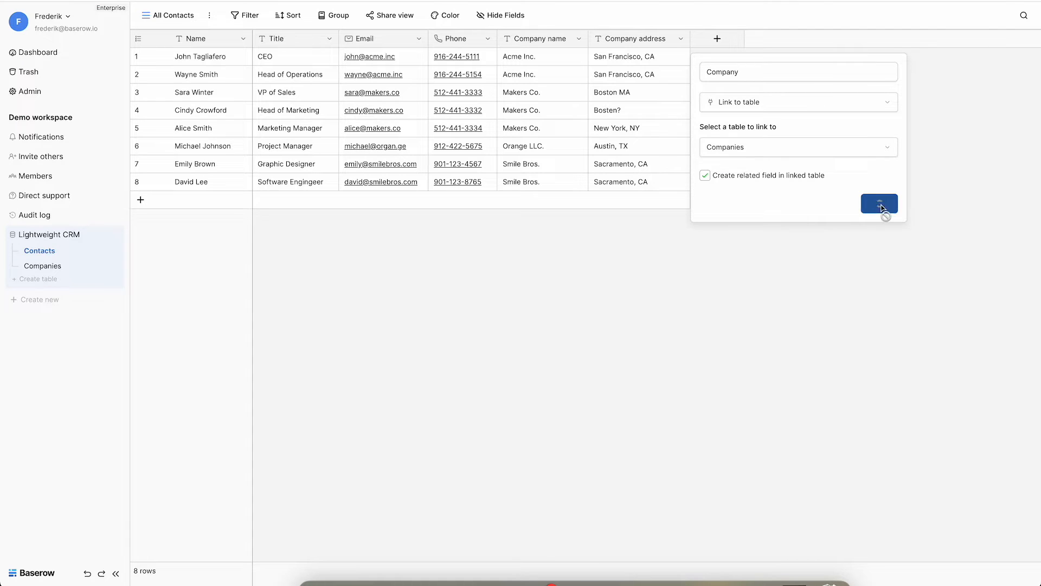
# - Inspect the new empty Contacts column in Companies, then return to the Contacts table
pyautogui.click(879, 204)
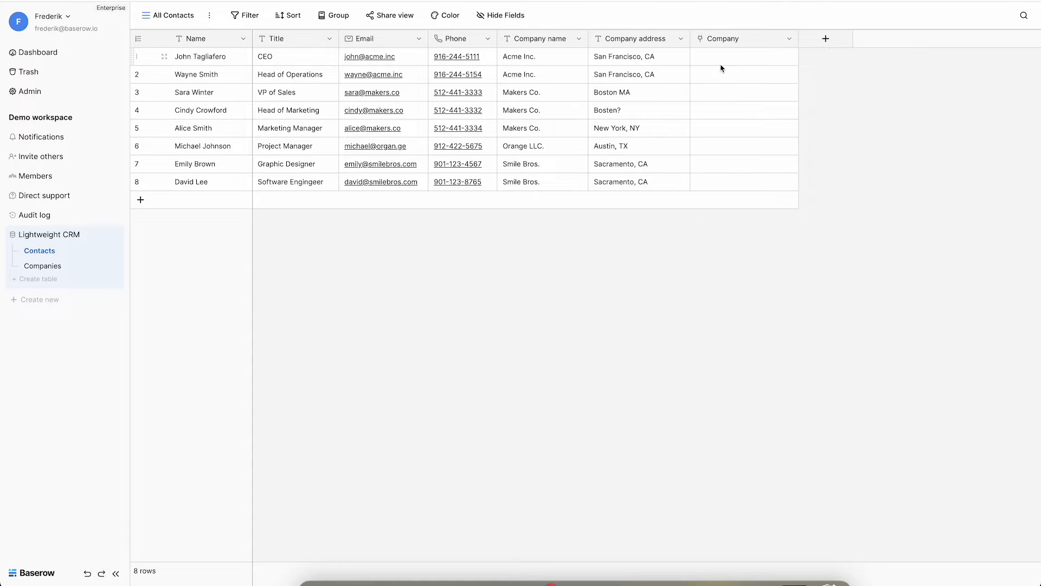
pyautogui.click(744, 57)
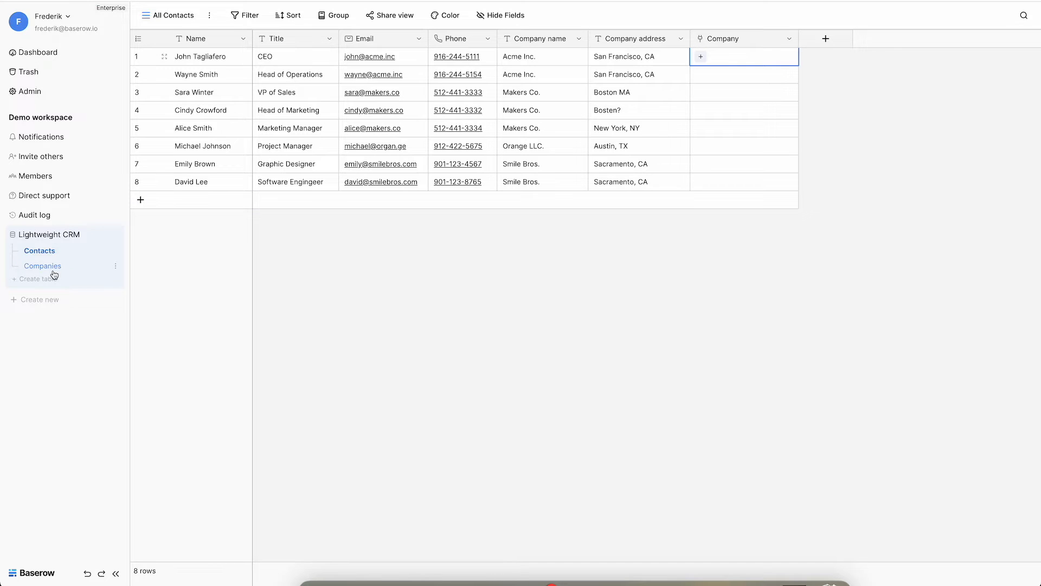
pyautogui.click(42, 266)
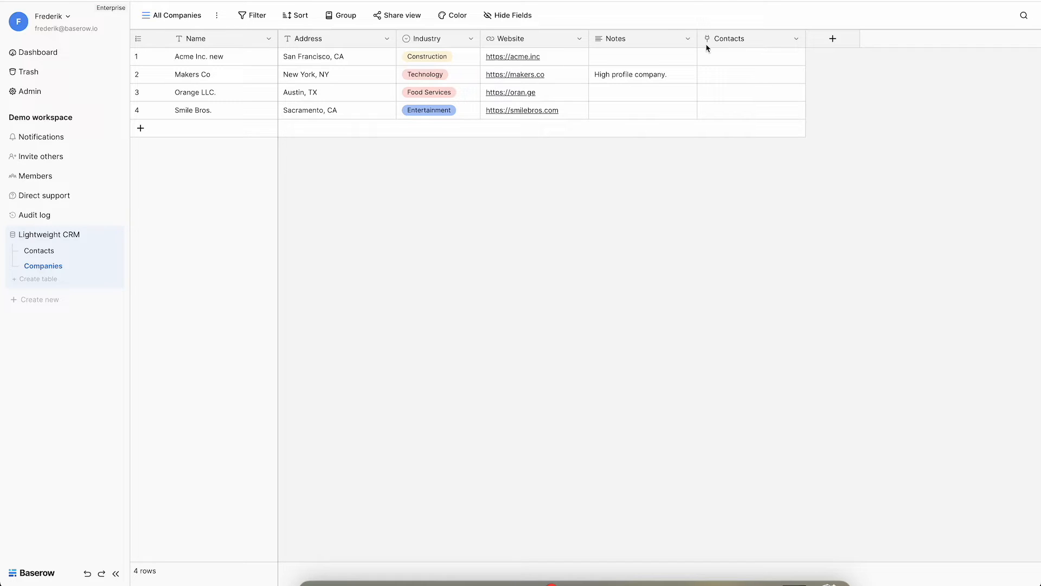
pyautogui.moveTo(486, 127)
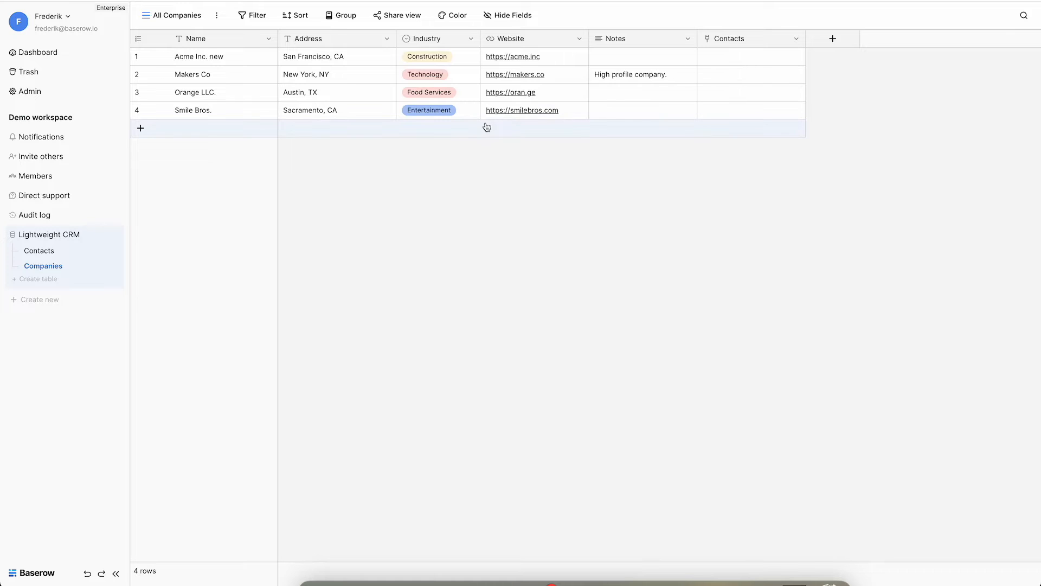
pyautogui.moveTo(39, 251)
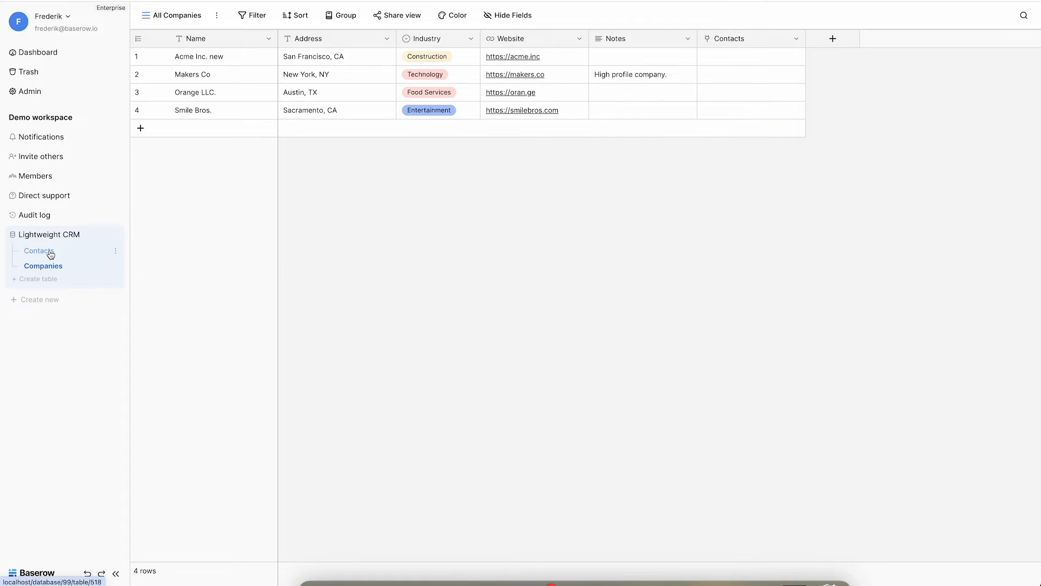
pyautogui.click(39, 250)
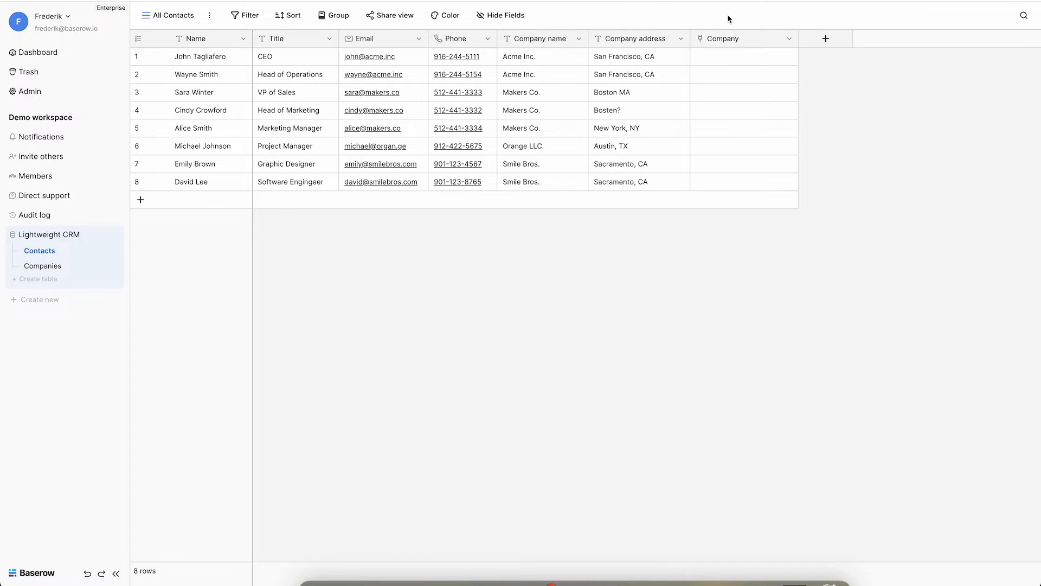
# - Link John Tagliafero and Wayne Smith to Acme Inc. new, and begin linking Sara Winter
pyautogui.click(743, 56)
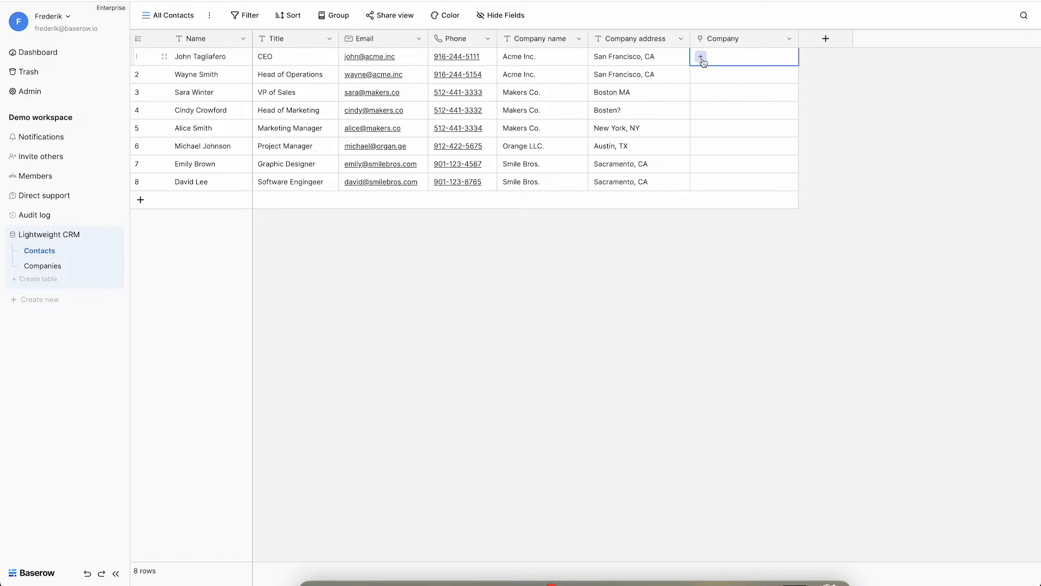
pyautogui.click(701, 57)
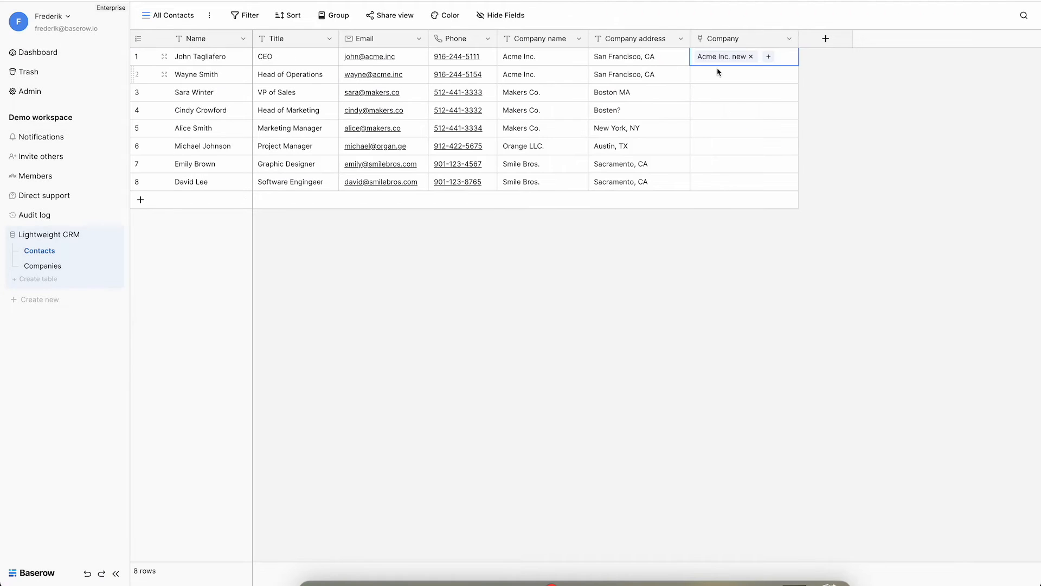
pyautogui.click(768, 56)
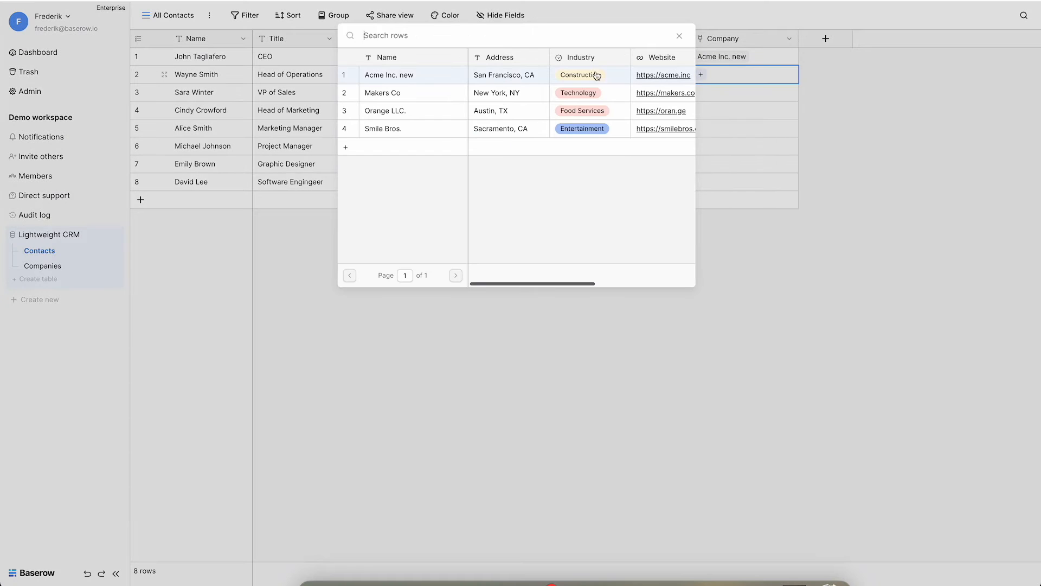
pyautogui.click(679, 36)
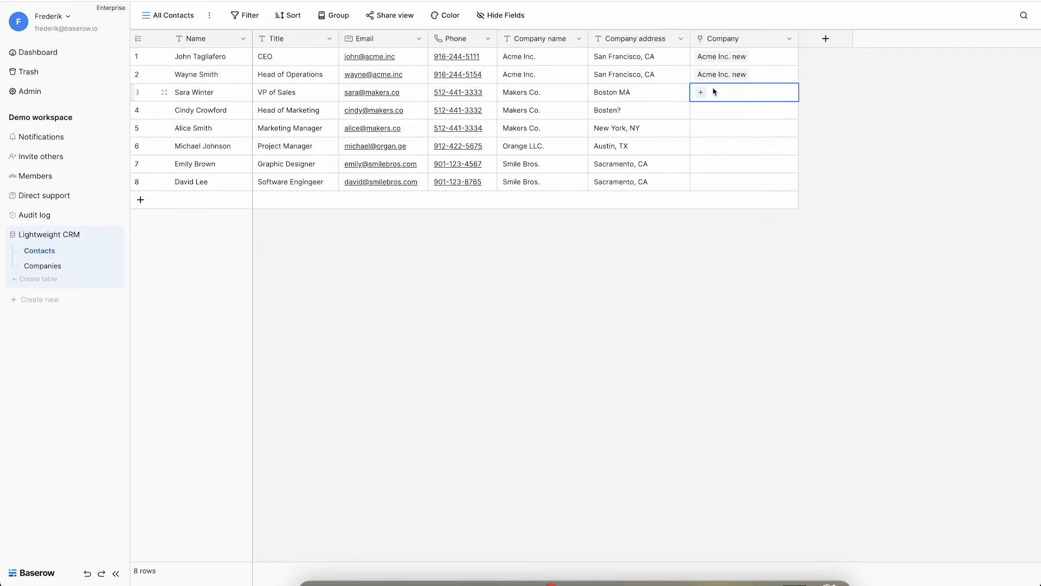
pyautogui.click(701, 92)
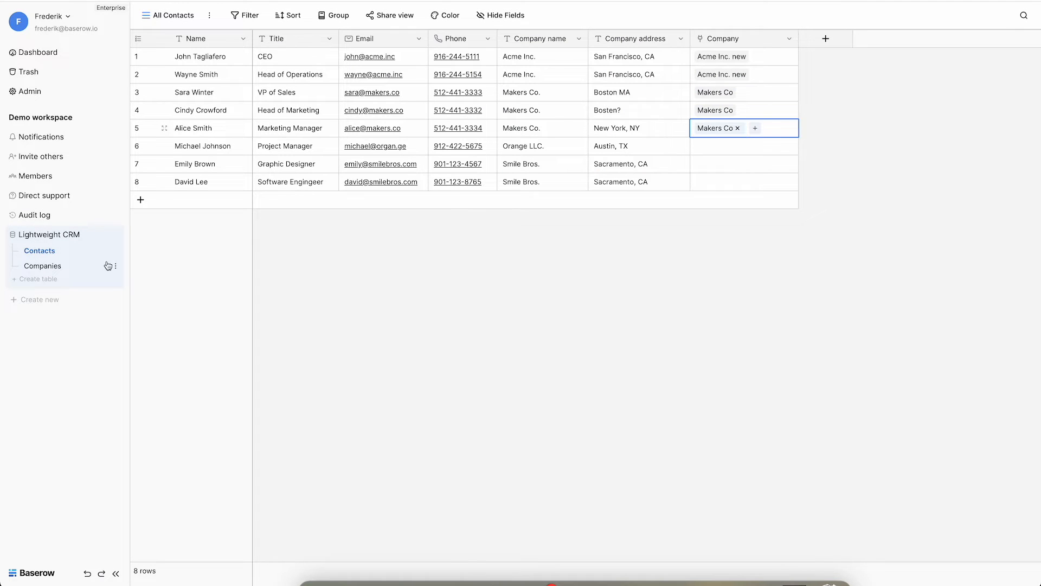
pyautogui.click(42, 266)
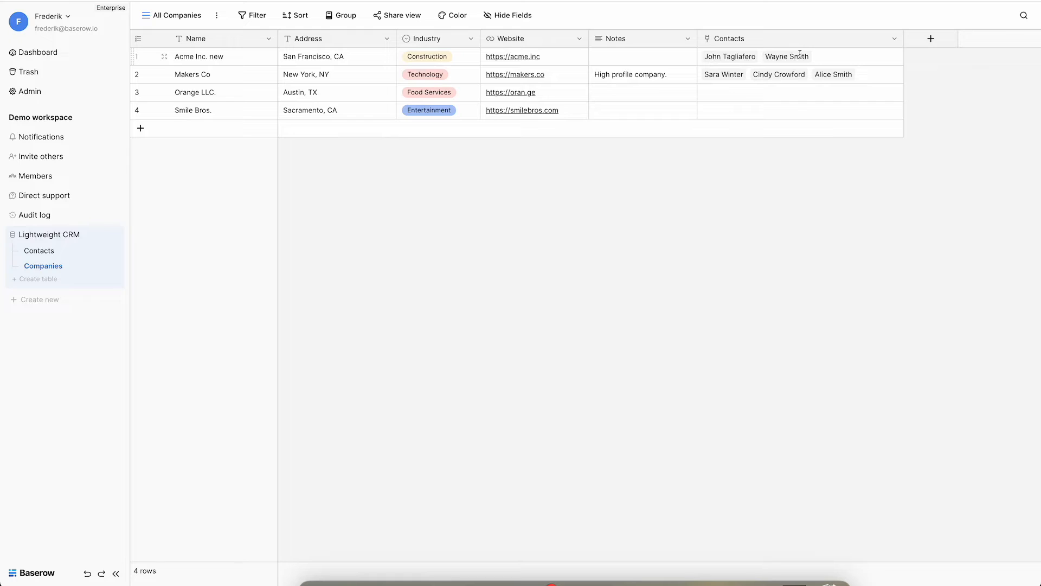
pyautogui.click(796, 110)
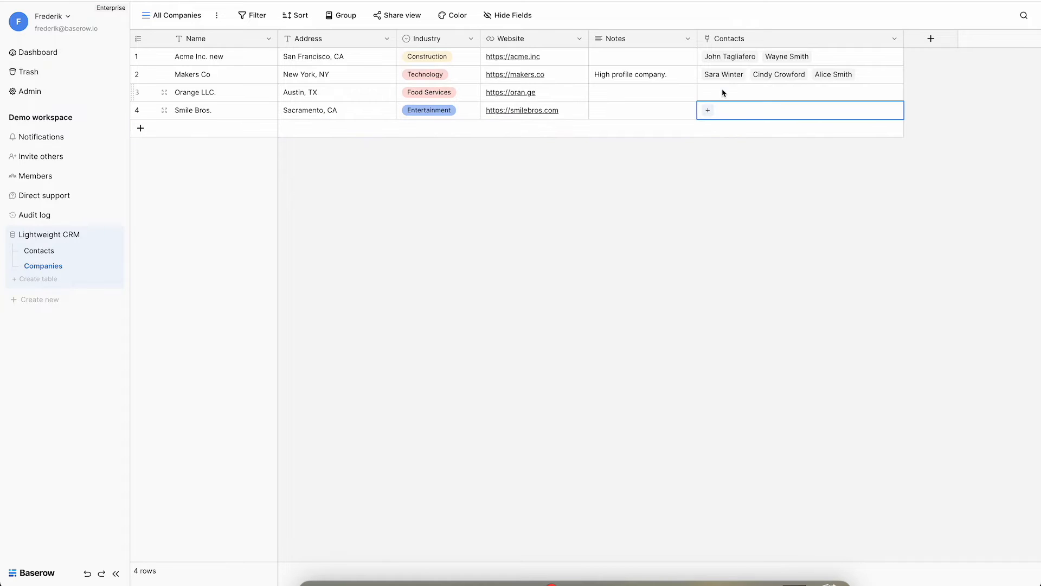
pyautogui.moveTo(856, 74)
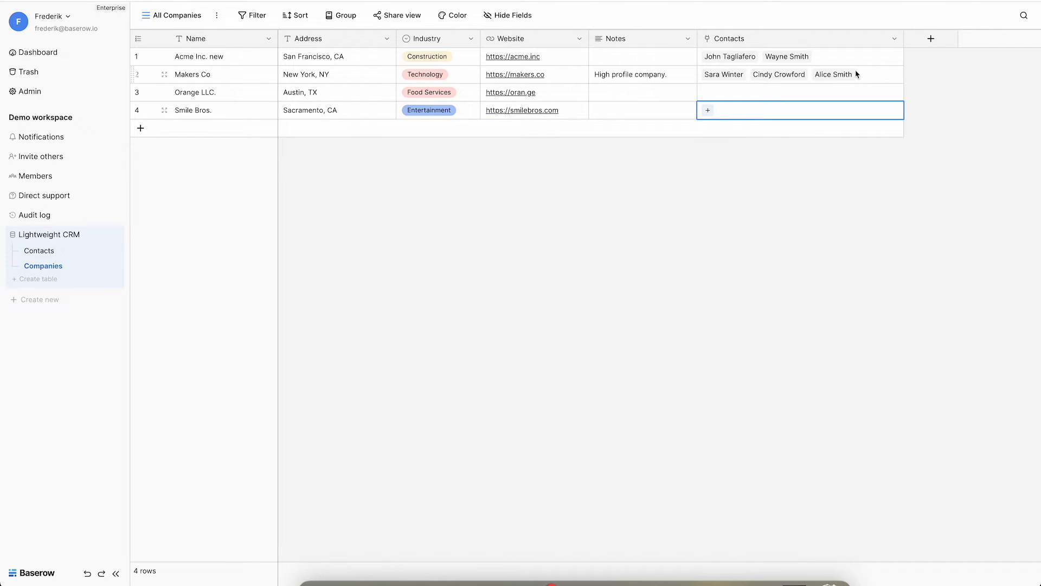
pyautogui.click(801, 92)
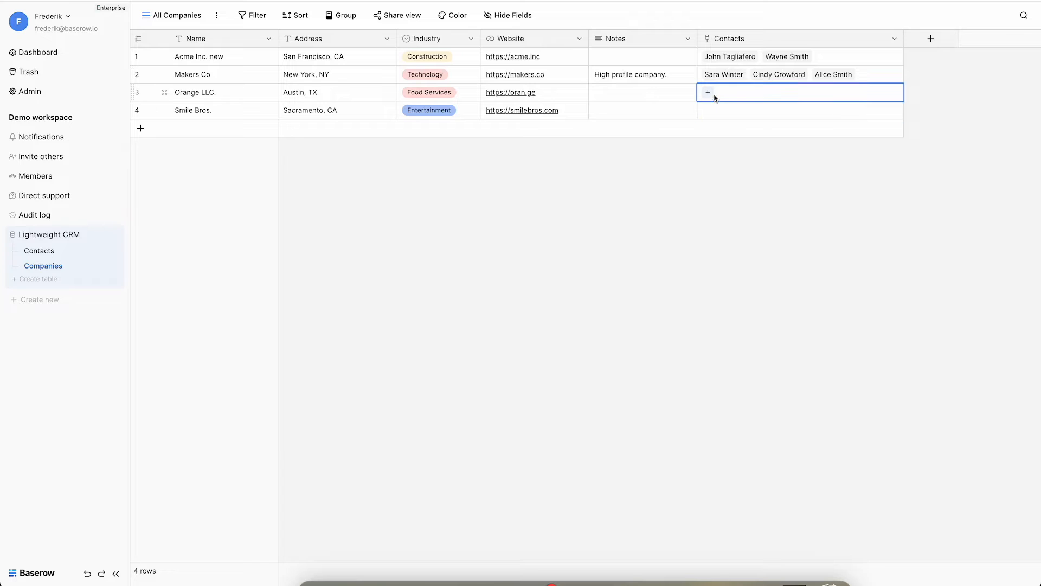
pyautogui.click(708, 91)
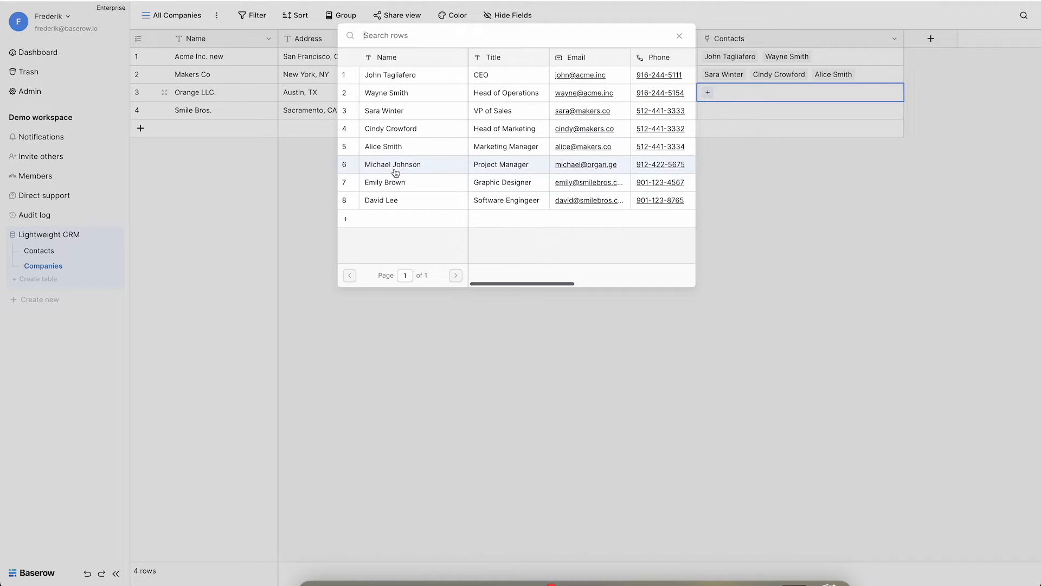
pyautogui.click(678, 36)
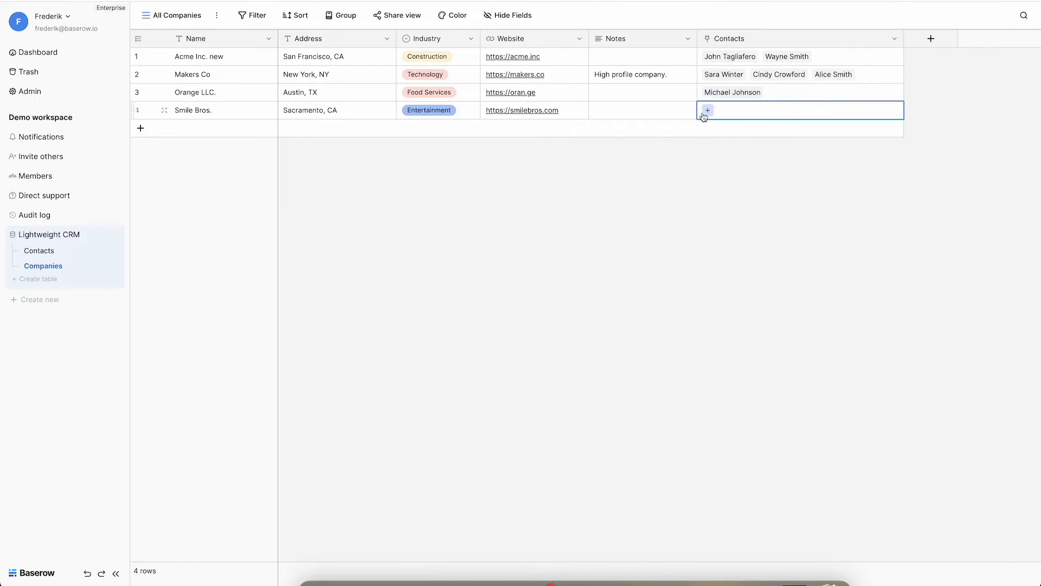
pyautogui.click(707, 110)
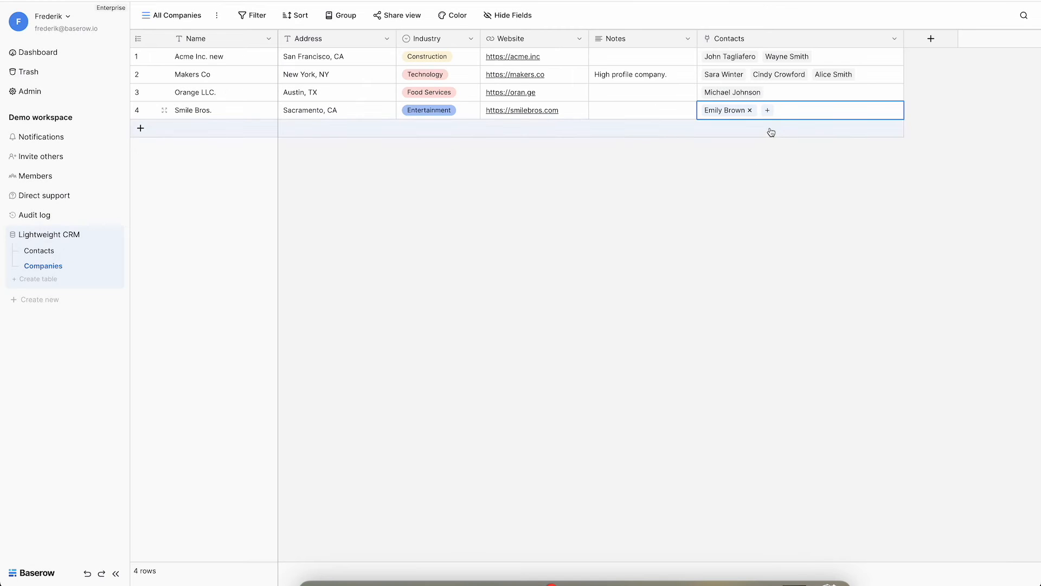
pyautogui.click(766, 109)
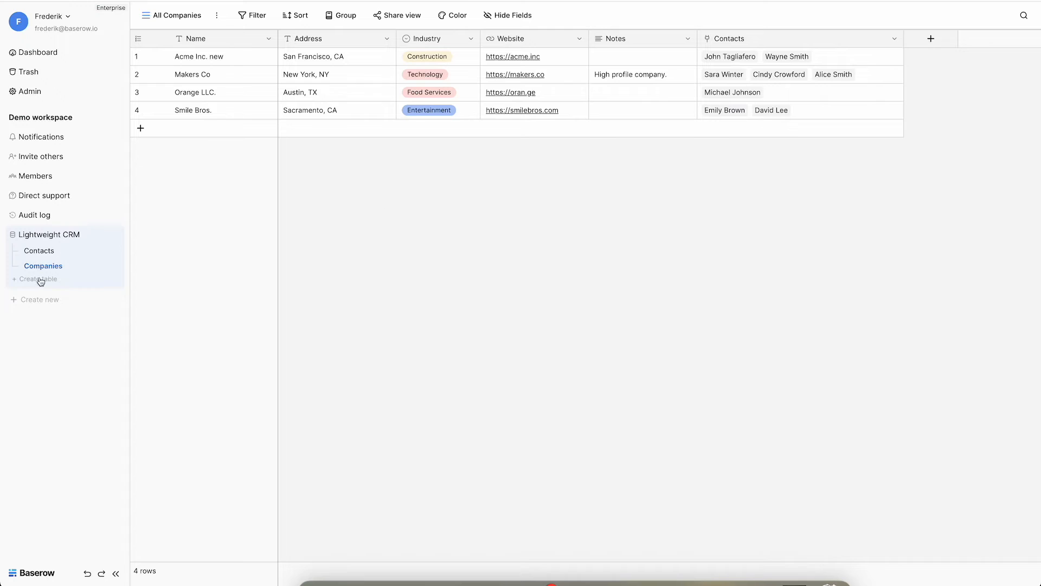
# - Rename the linked Makers Co record to 'Makers Company' and close its row
pyautogui.click(38, 250)
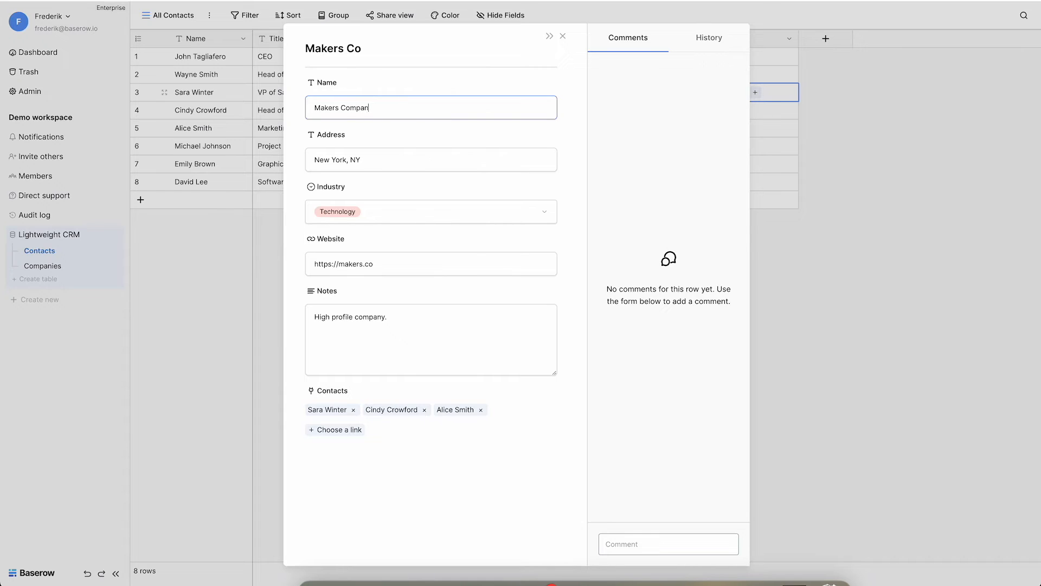
pyautogui.write('y')
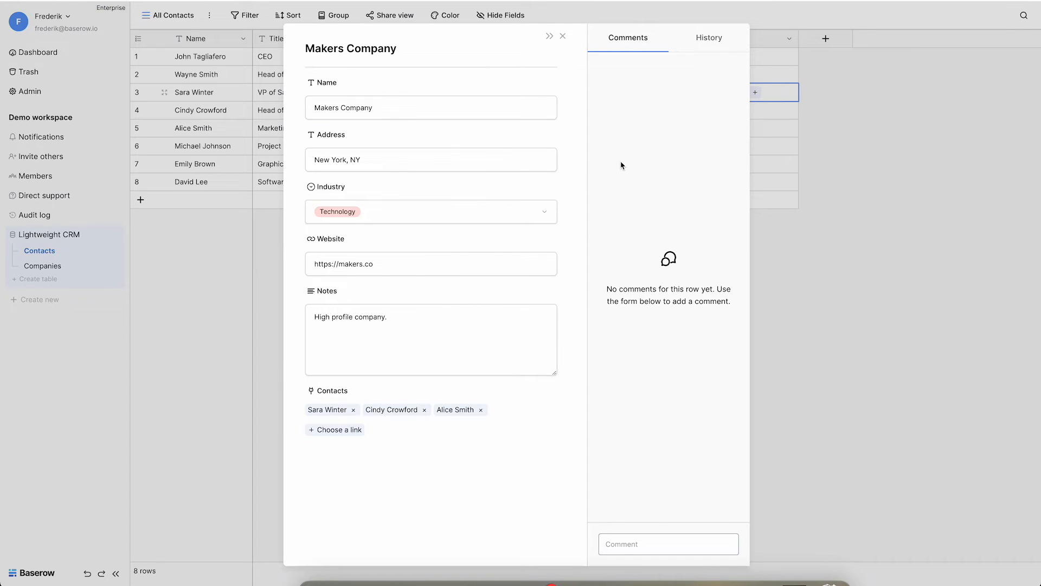
pyautogui.click(563, 36)
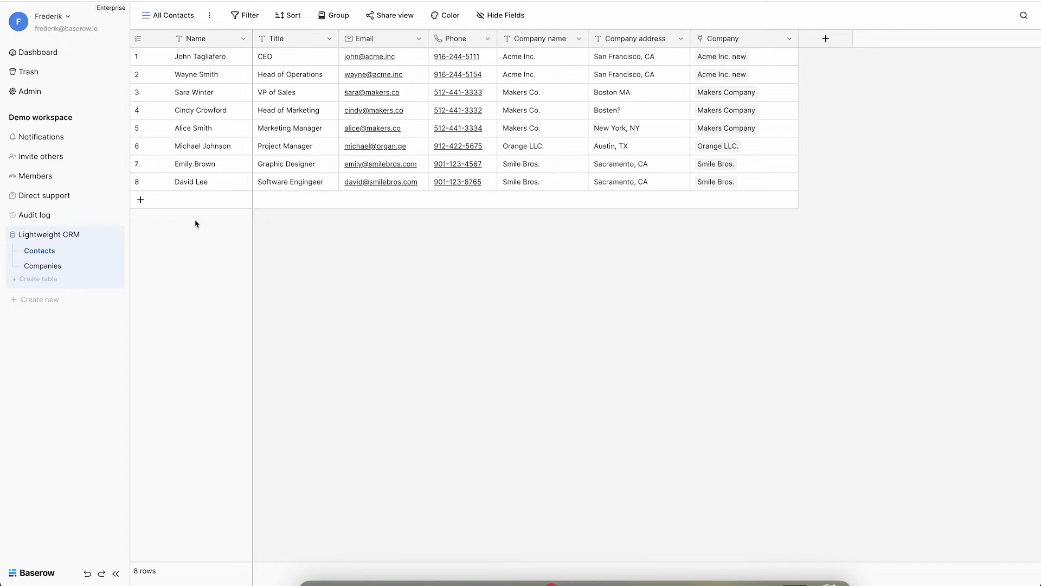
pyautogui.click(43, 266)
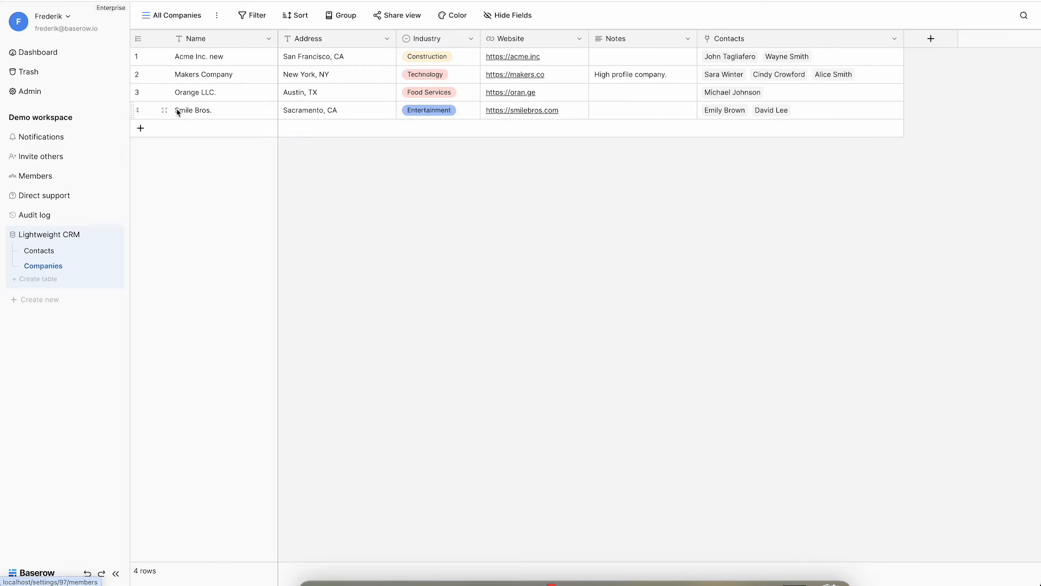
pyautogui.click(204, 74)
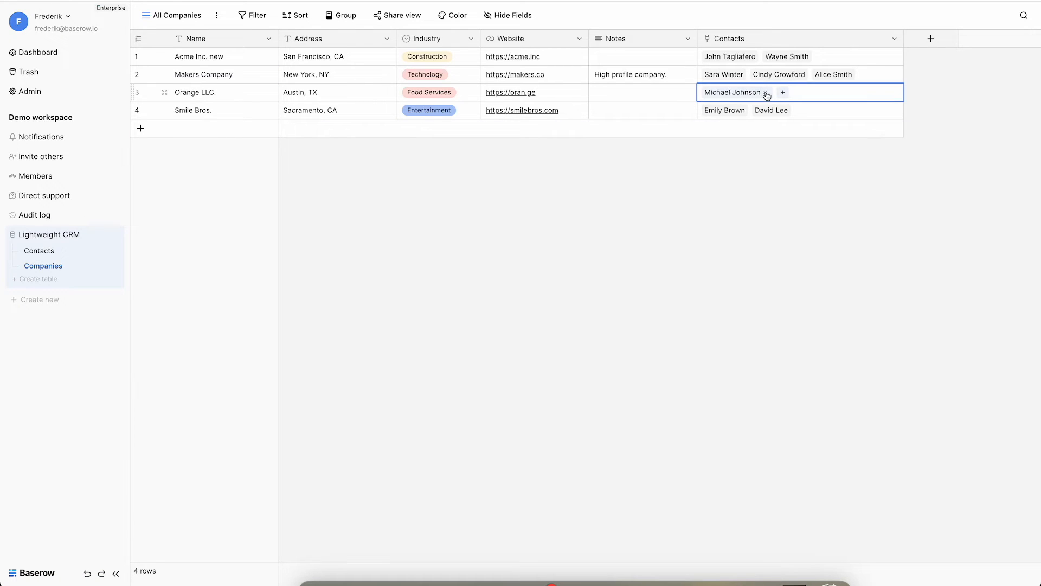
pyautogui.click(766, 92)
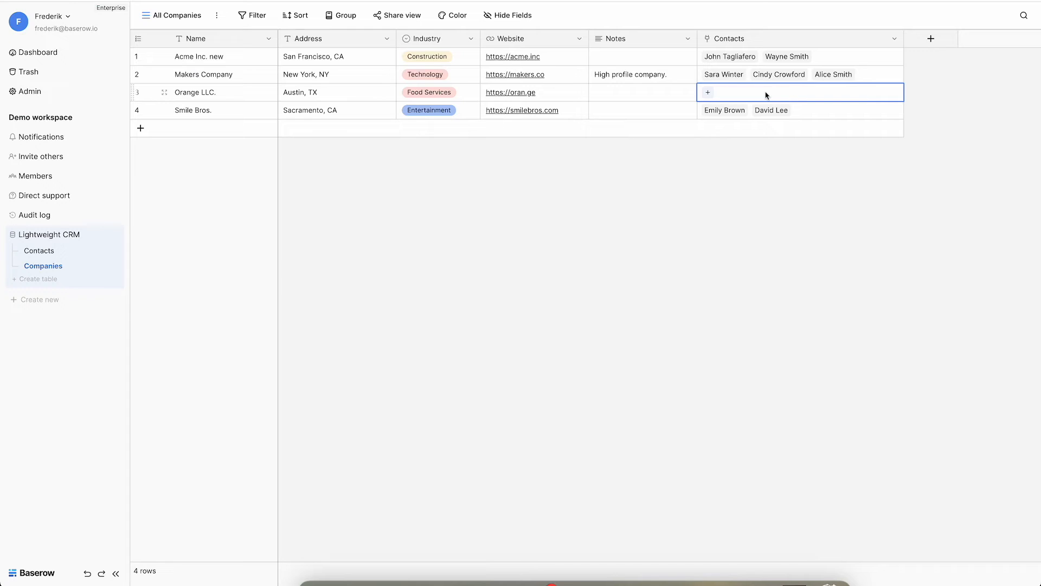
pyautogui.moveTo(66, 241)
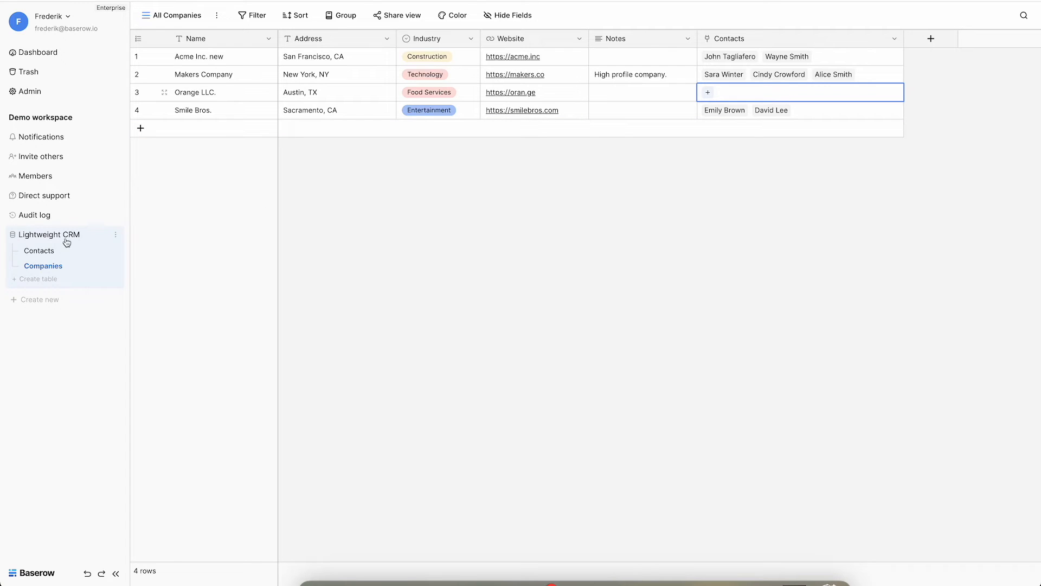
pyautogui.click(39, 251)
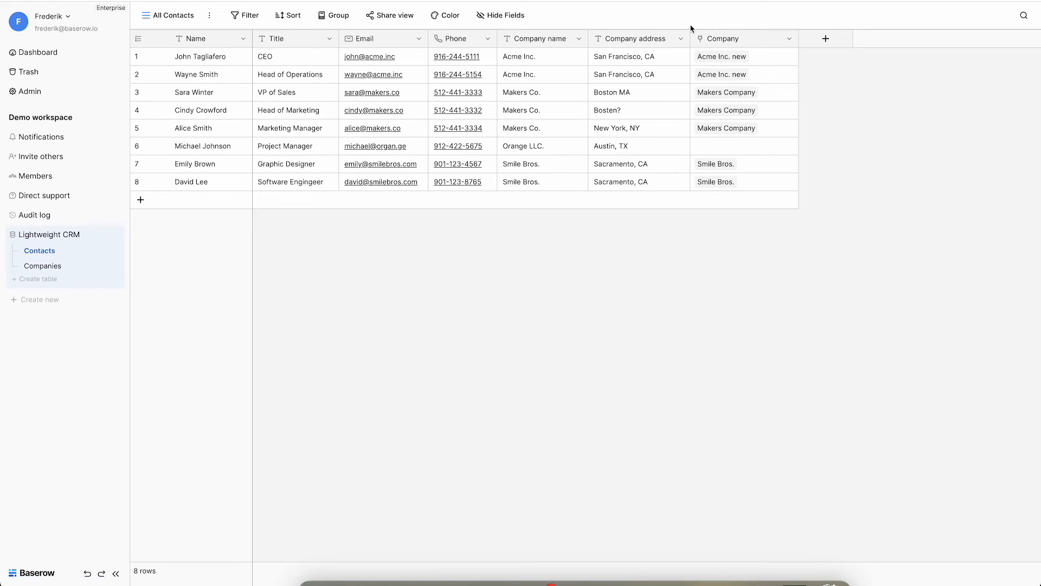
pyautogui.moveTo(723, 55)
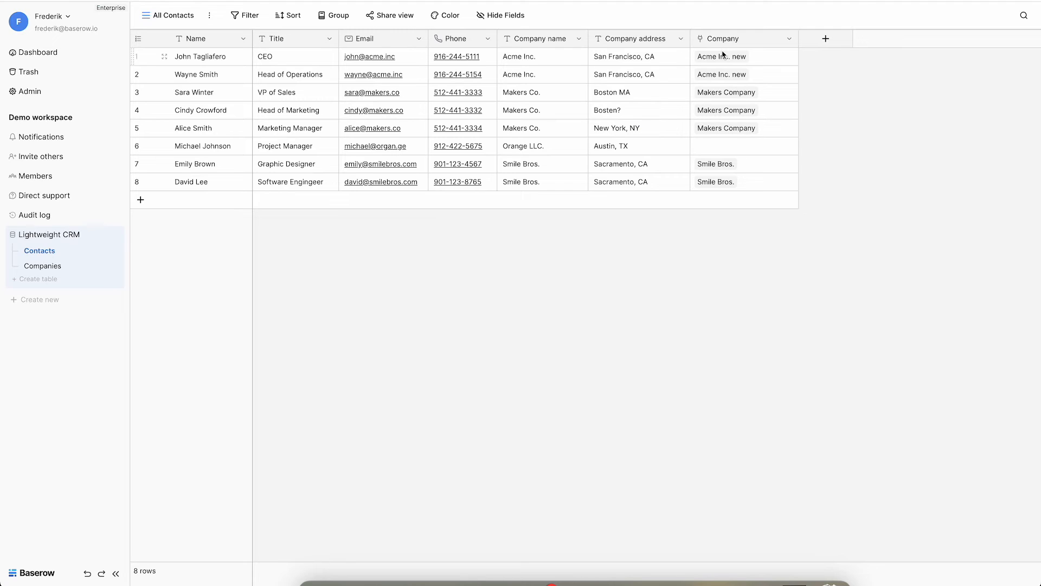
# - Set up an 'Address' lookup field through the Company link, pulling the company Address
pyautogui.click(825, 38)
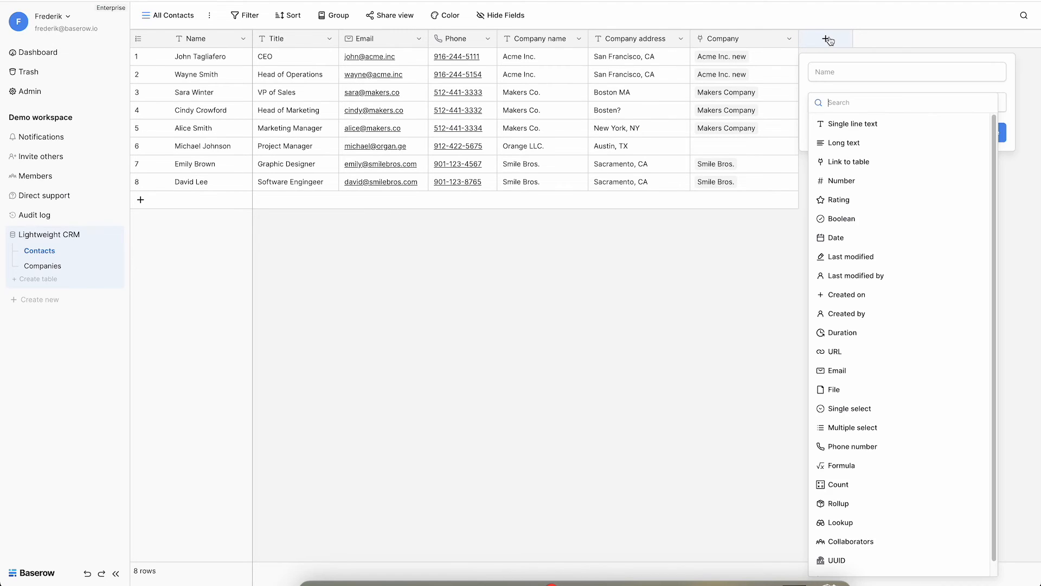
pyautogui.moveTo(839, 502)
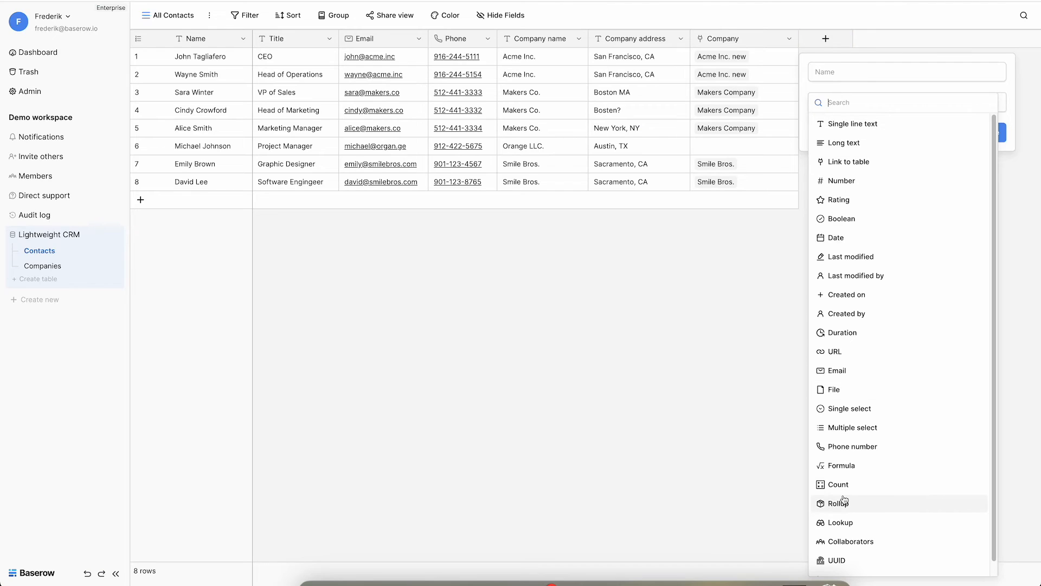
pyautogui.click(840, 522)
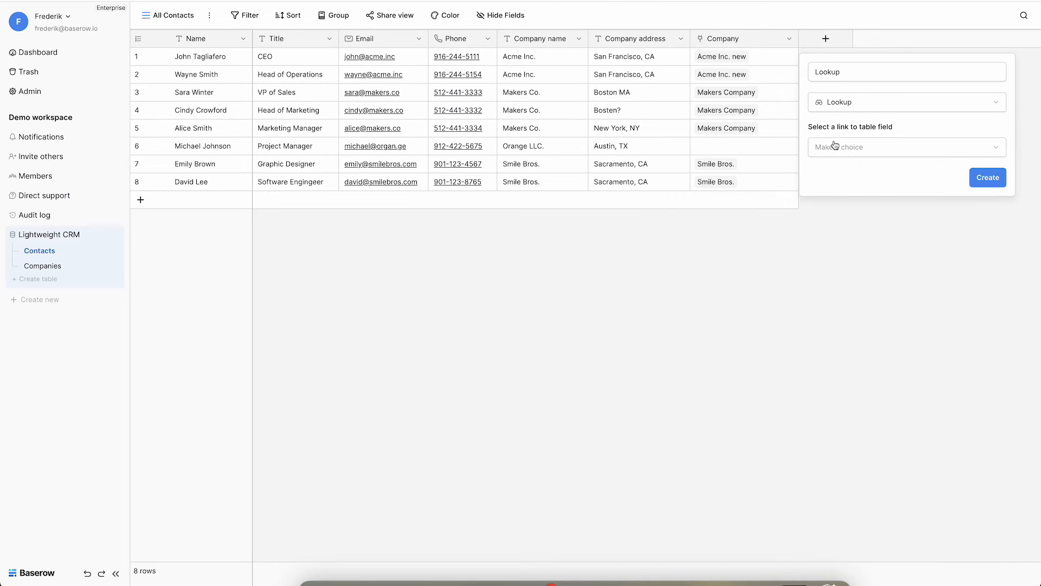
pyautogui.write('Addr')
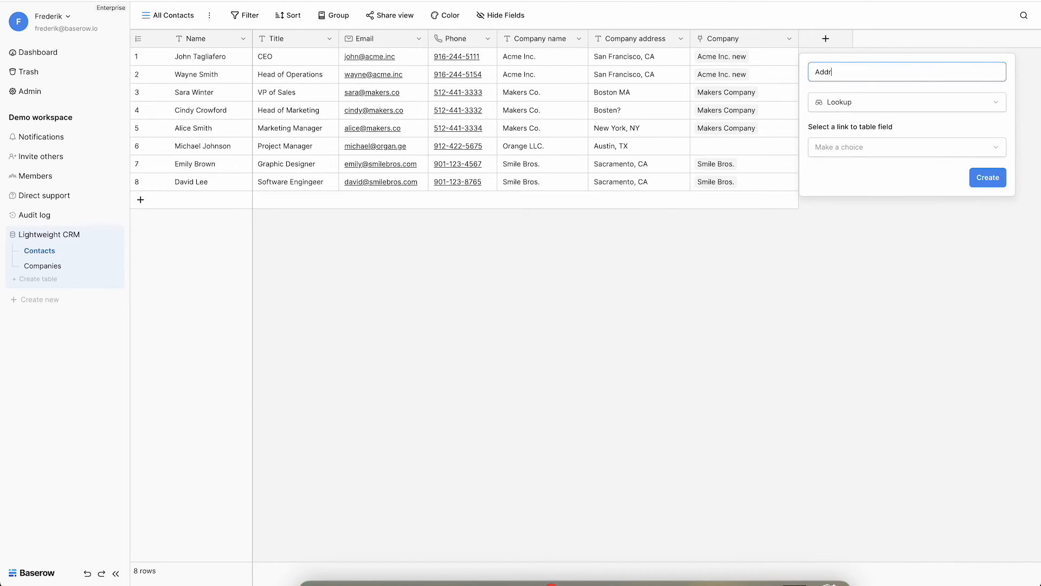
pyautogui.click(905, 147)
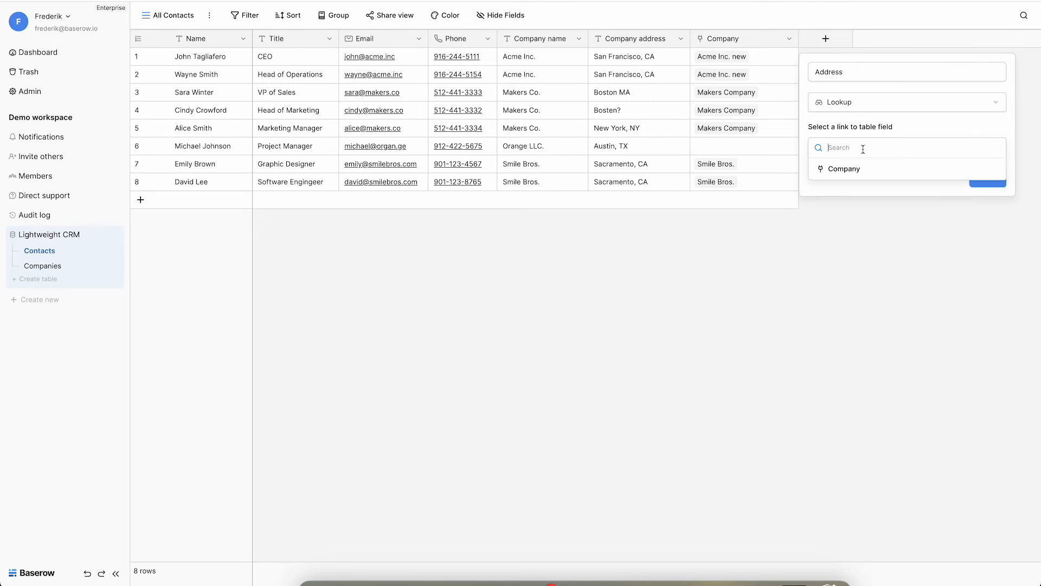
pyautogui.click(843, 168)
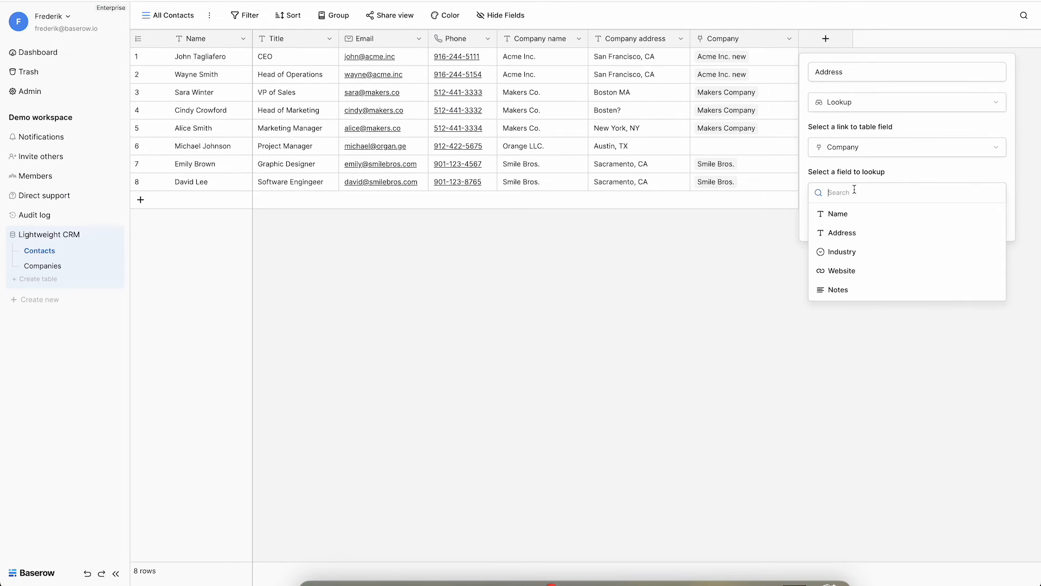
pyautogui.click(842, 233)
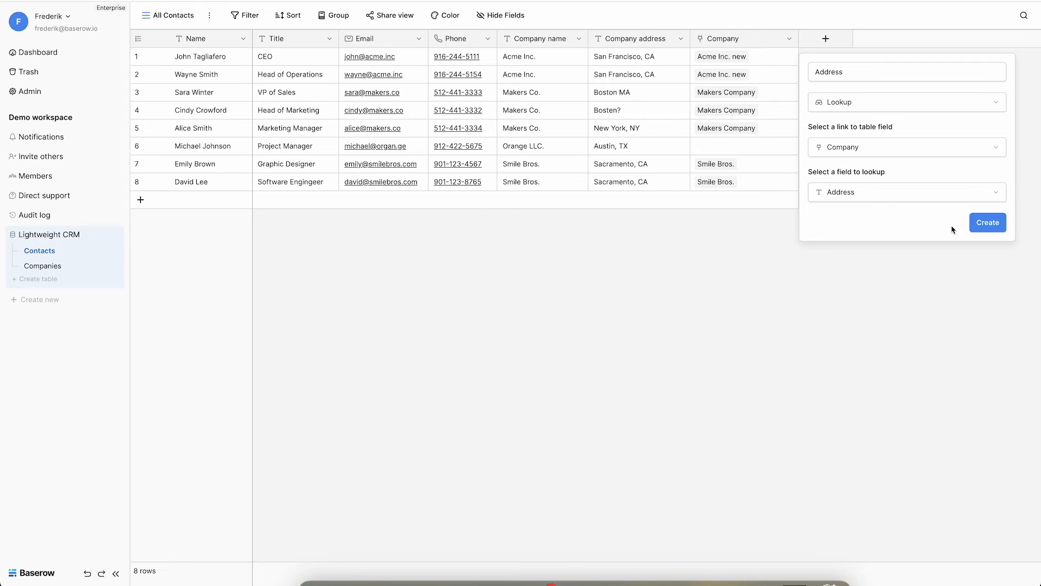
# - Create the Address lookup field
pyautogui.click(987, 223)
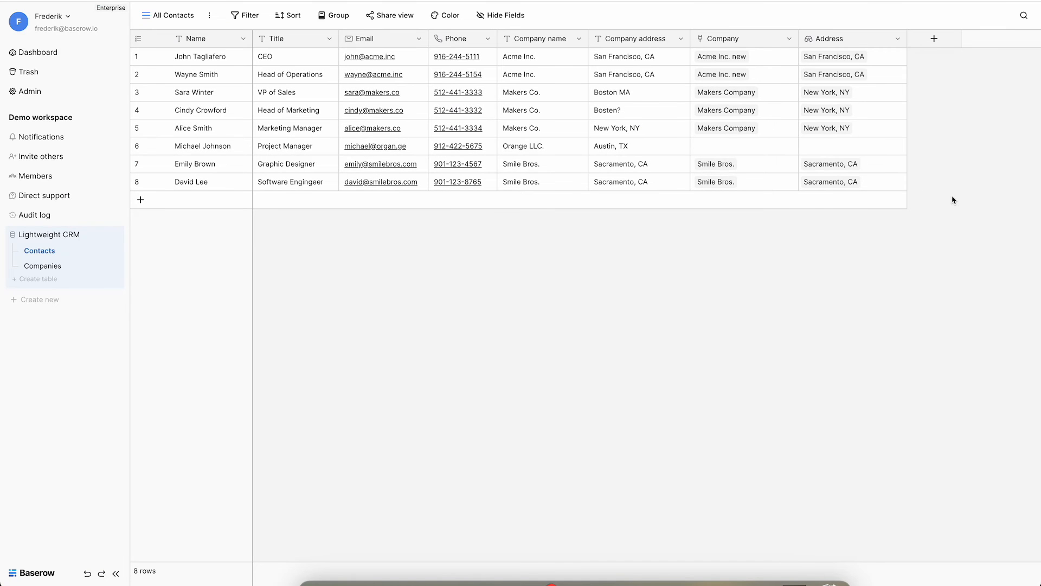
pyautogui.moveTo(830, 73)
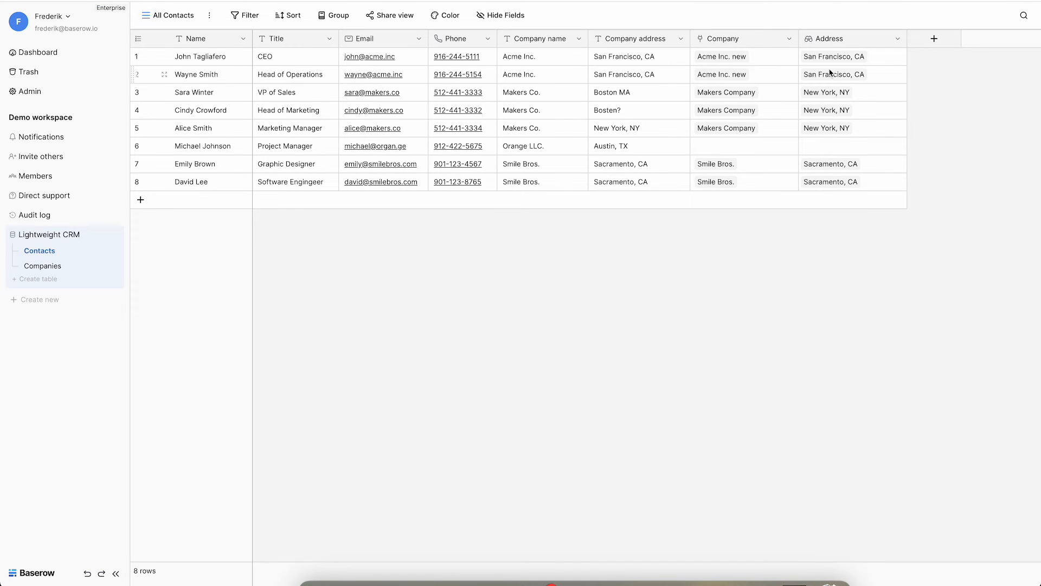
# - Check a looked-up address value, then switch to the Companies table
pyautogui.click(852, 56)
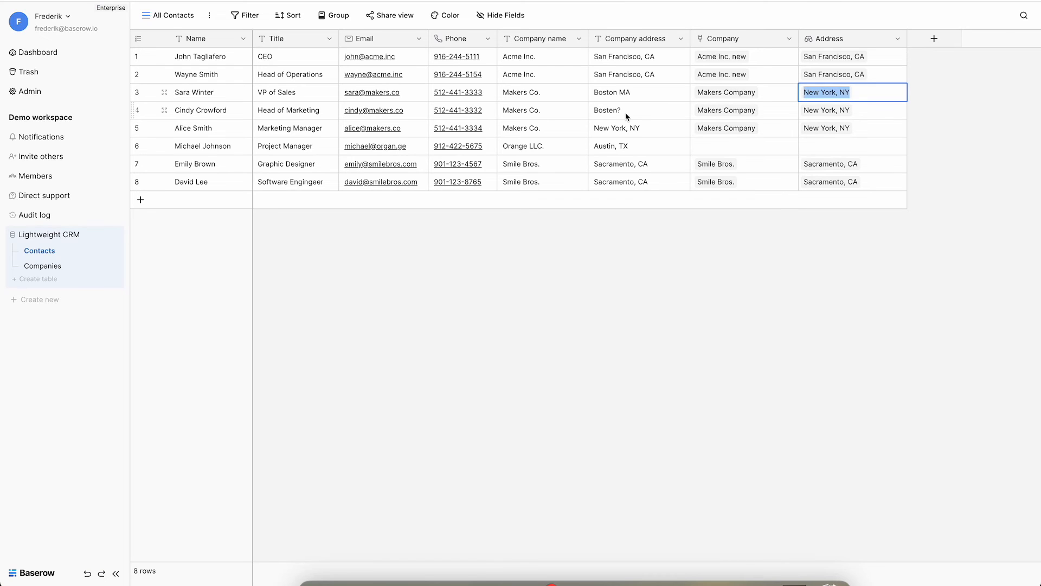
pyautogui.click(42, 266)
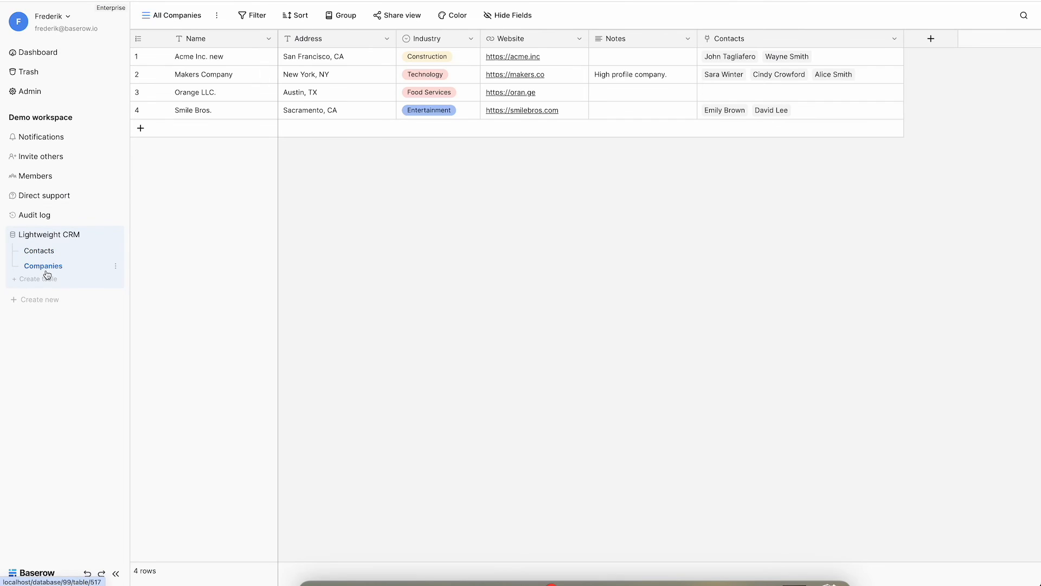
# - Replace 'NY' with 'New York' in Makers Company's address and check the Contacts lookup
pyautogui.click(338, 74)
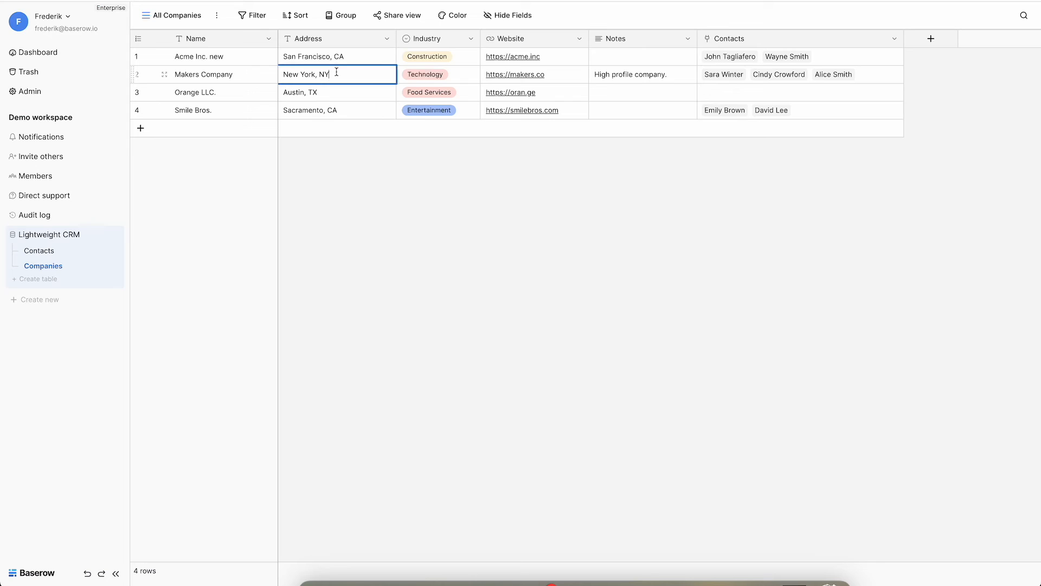
pyautogui.press('Backspace')
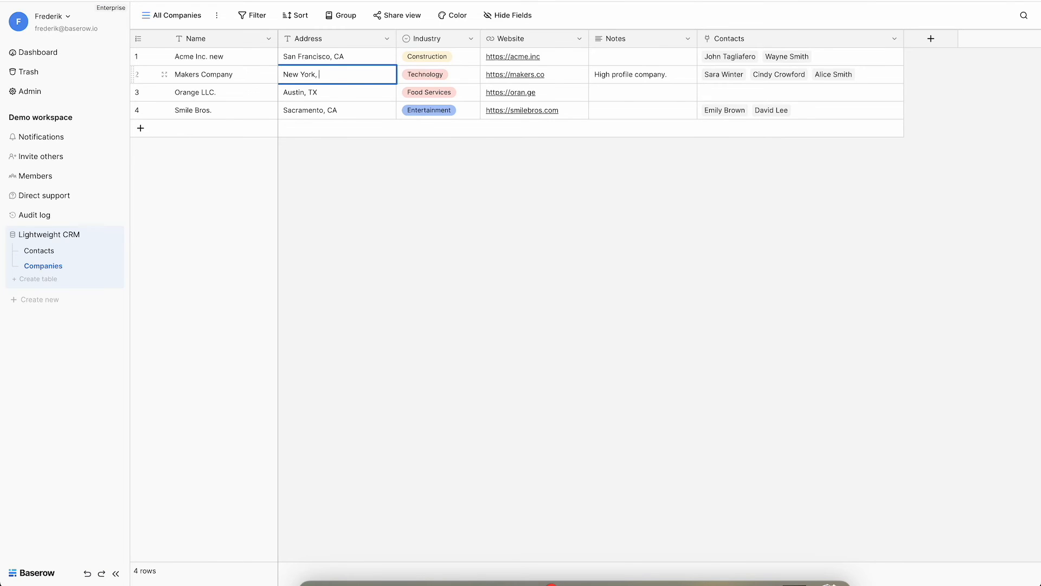
pyautogui.write('New York')
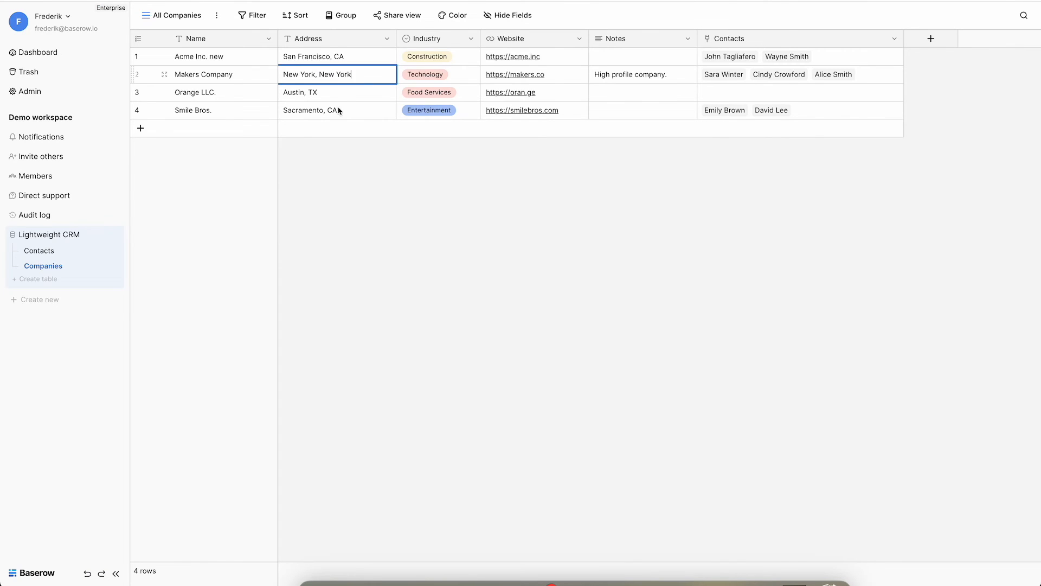
pyautogui.click(39, 251)
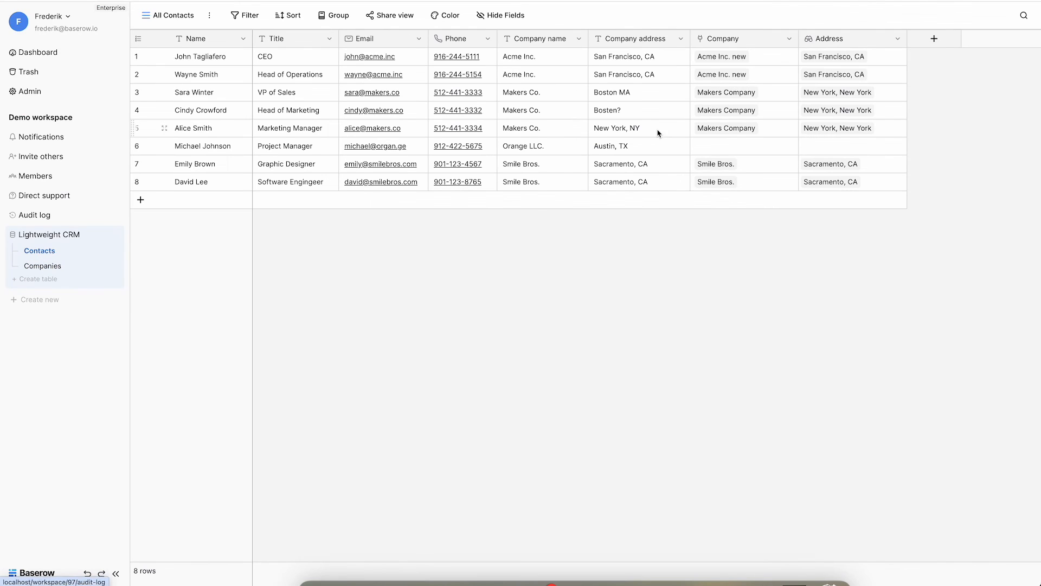
pyautogui.moveTo(849, 83)
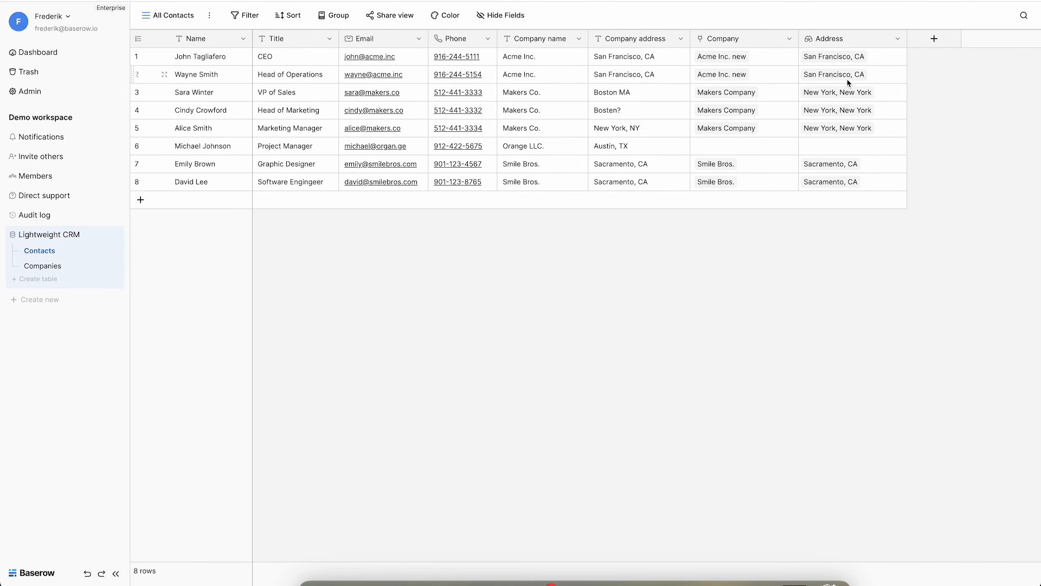